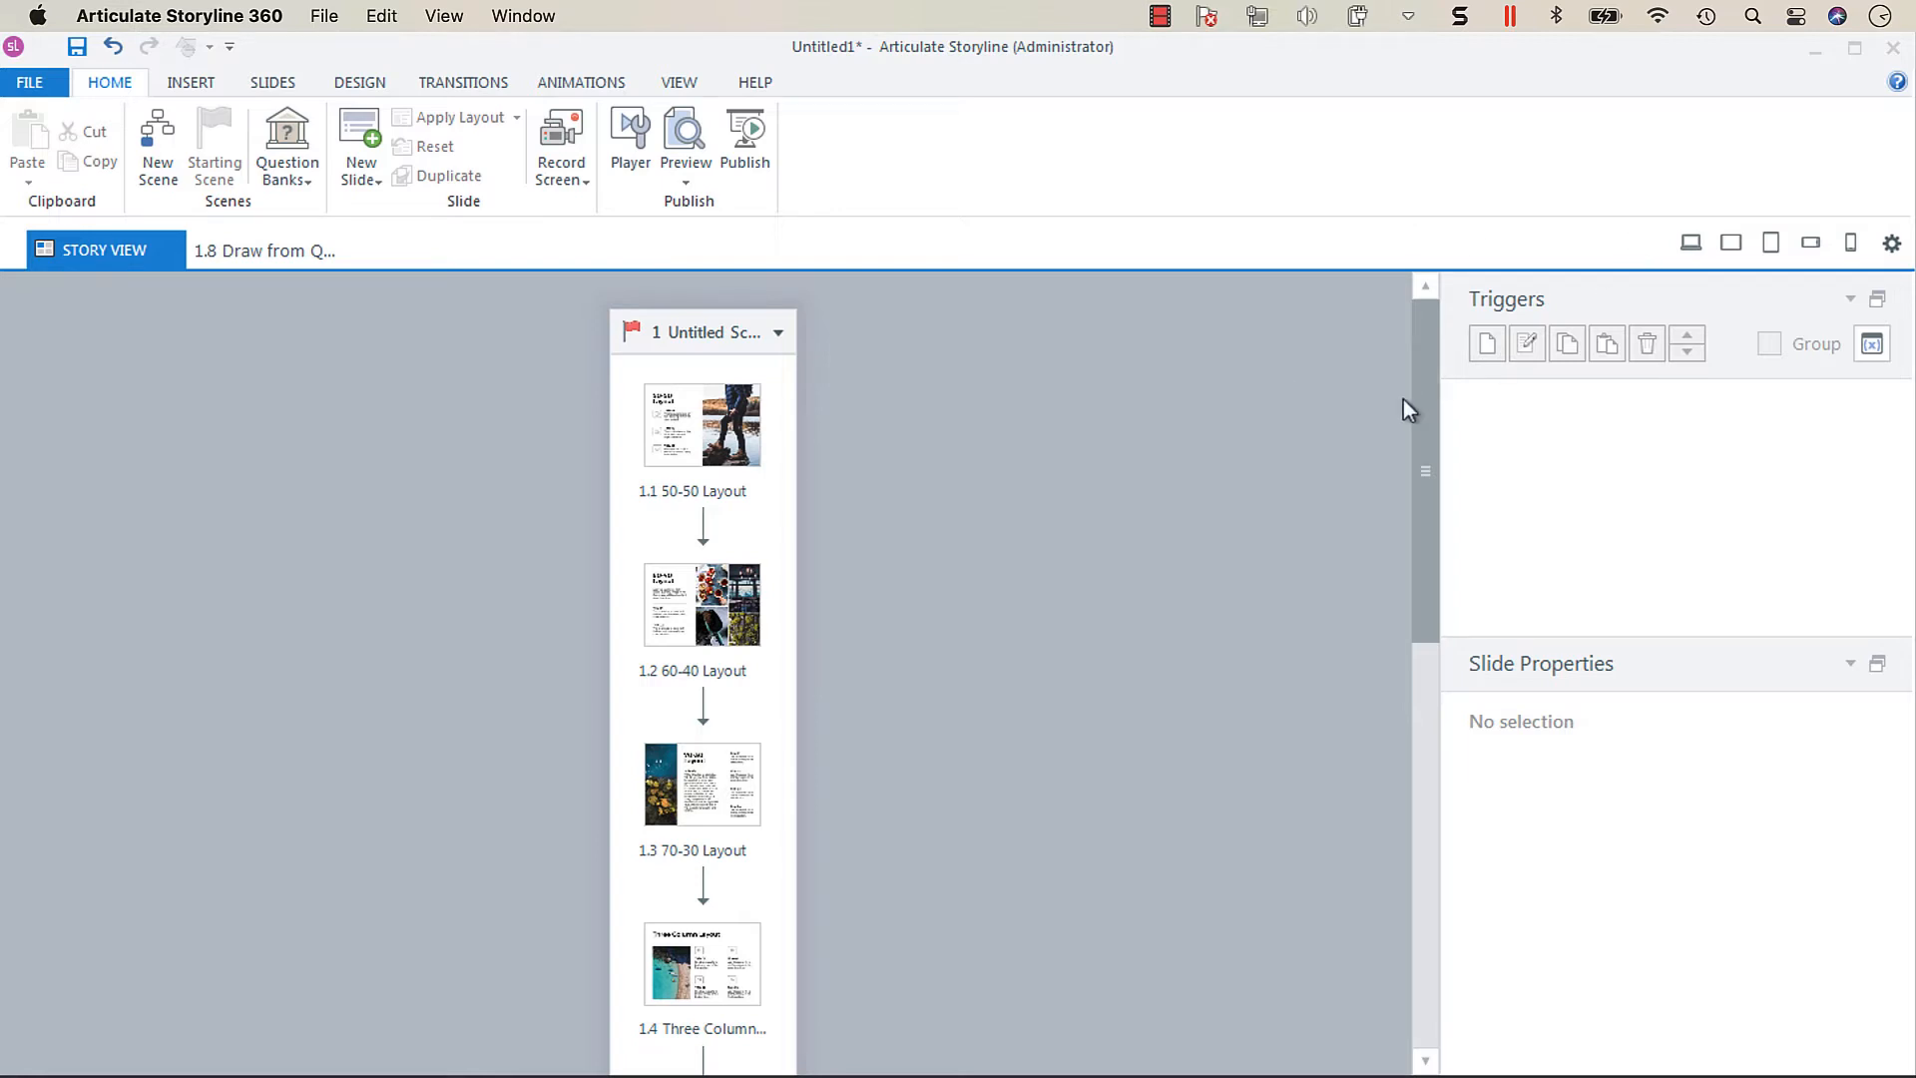
Open Question Bank 1 behind slide 1.8 to review its five 10-point multiple-choice questions.
scroll(down, 3)
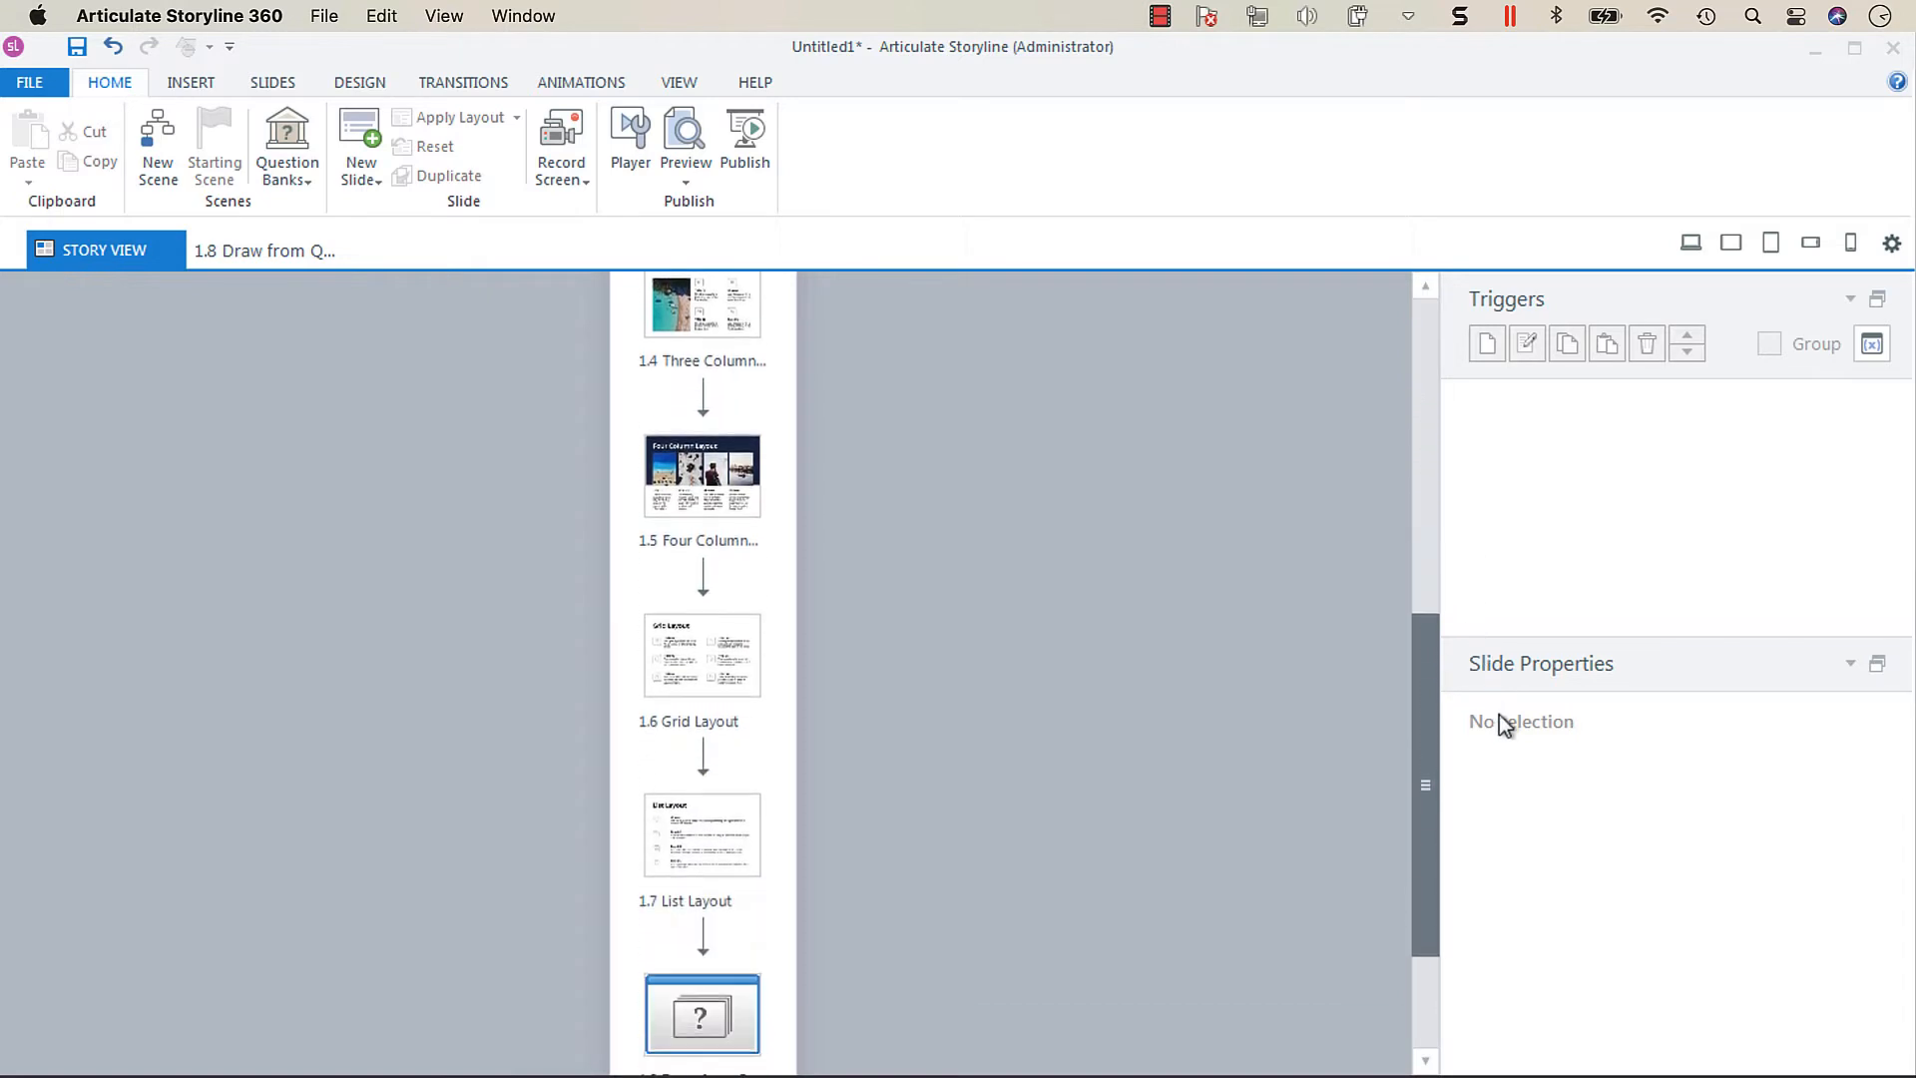
scroll(down, 3)
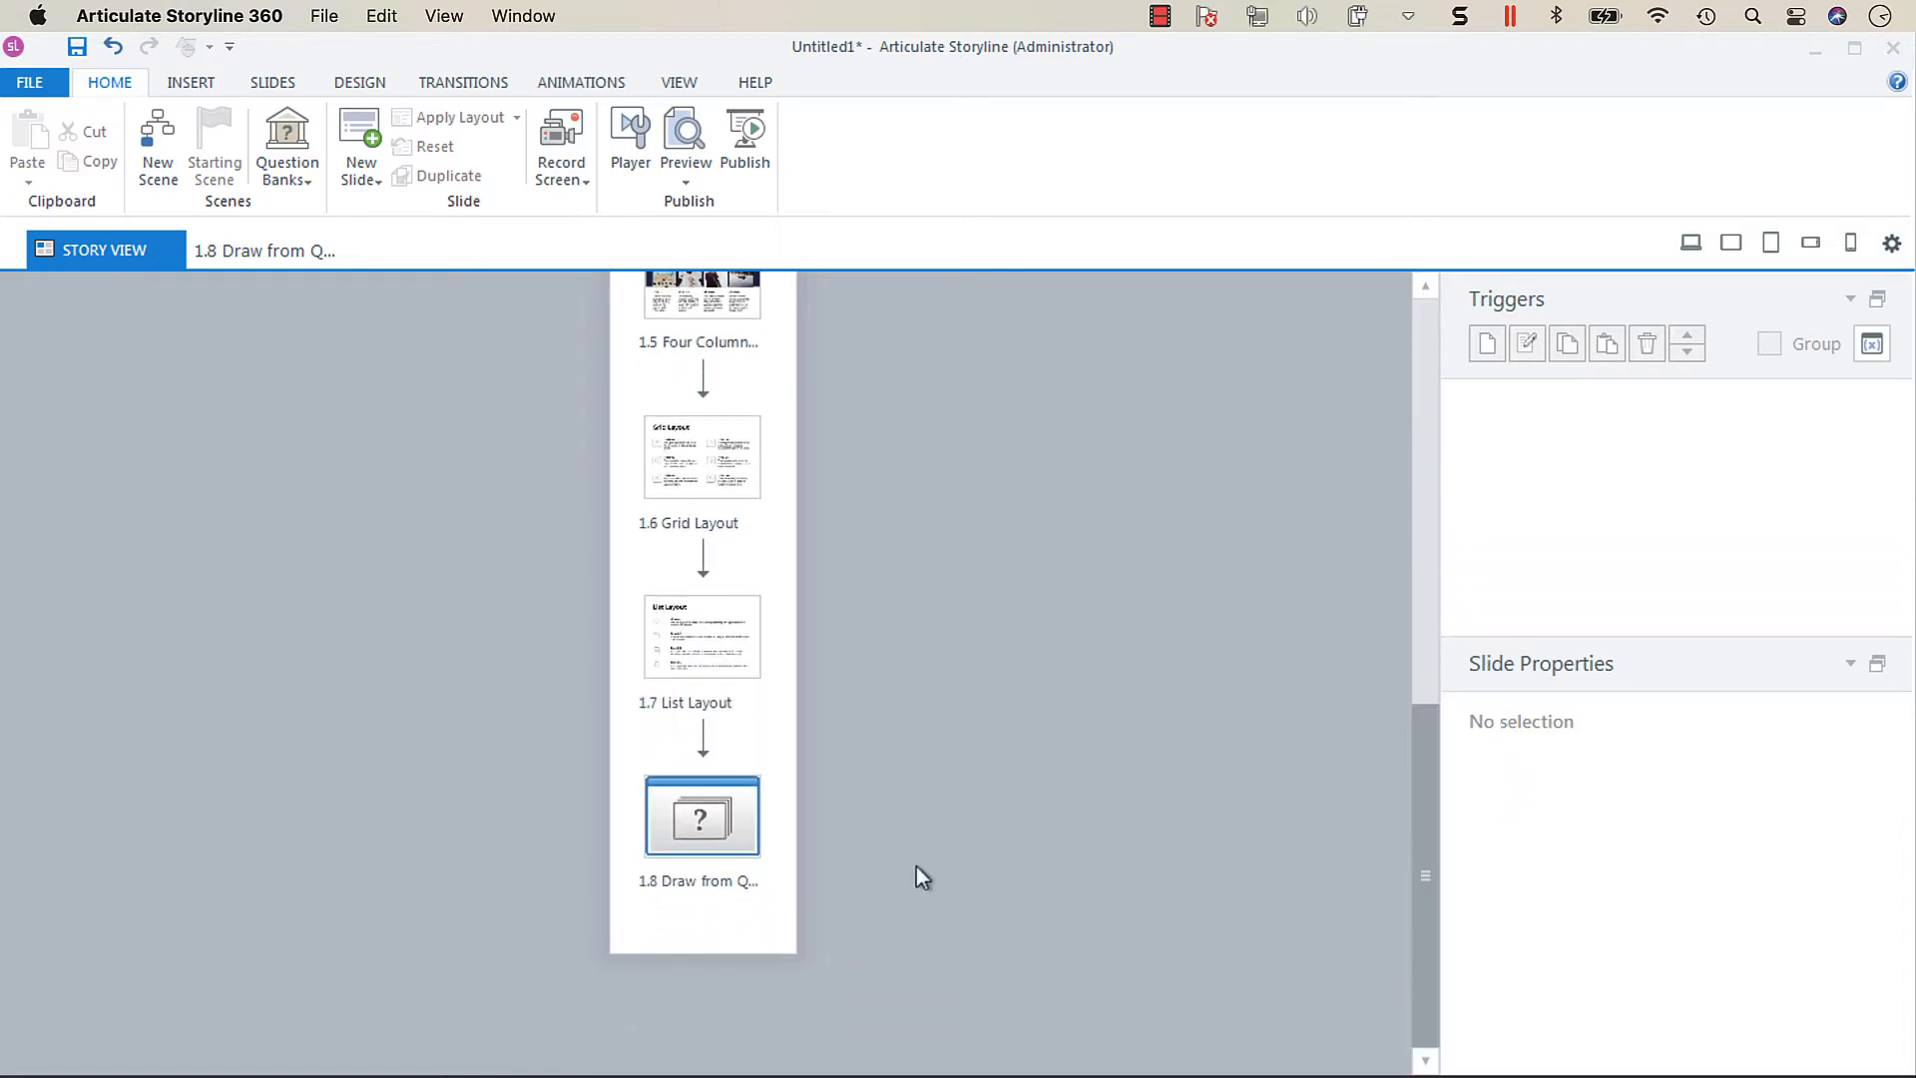
mouse_move(732, 853)
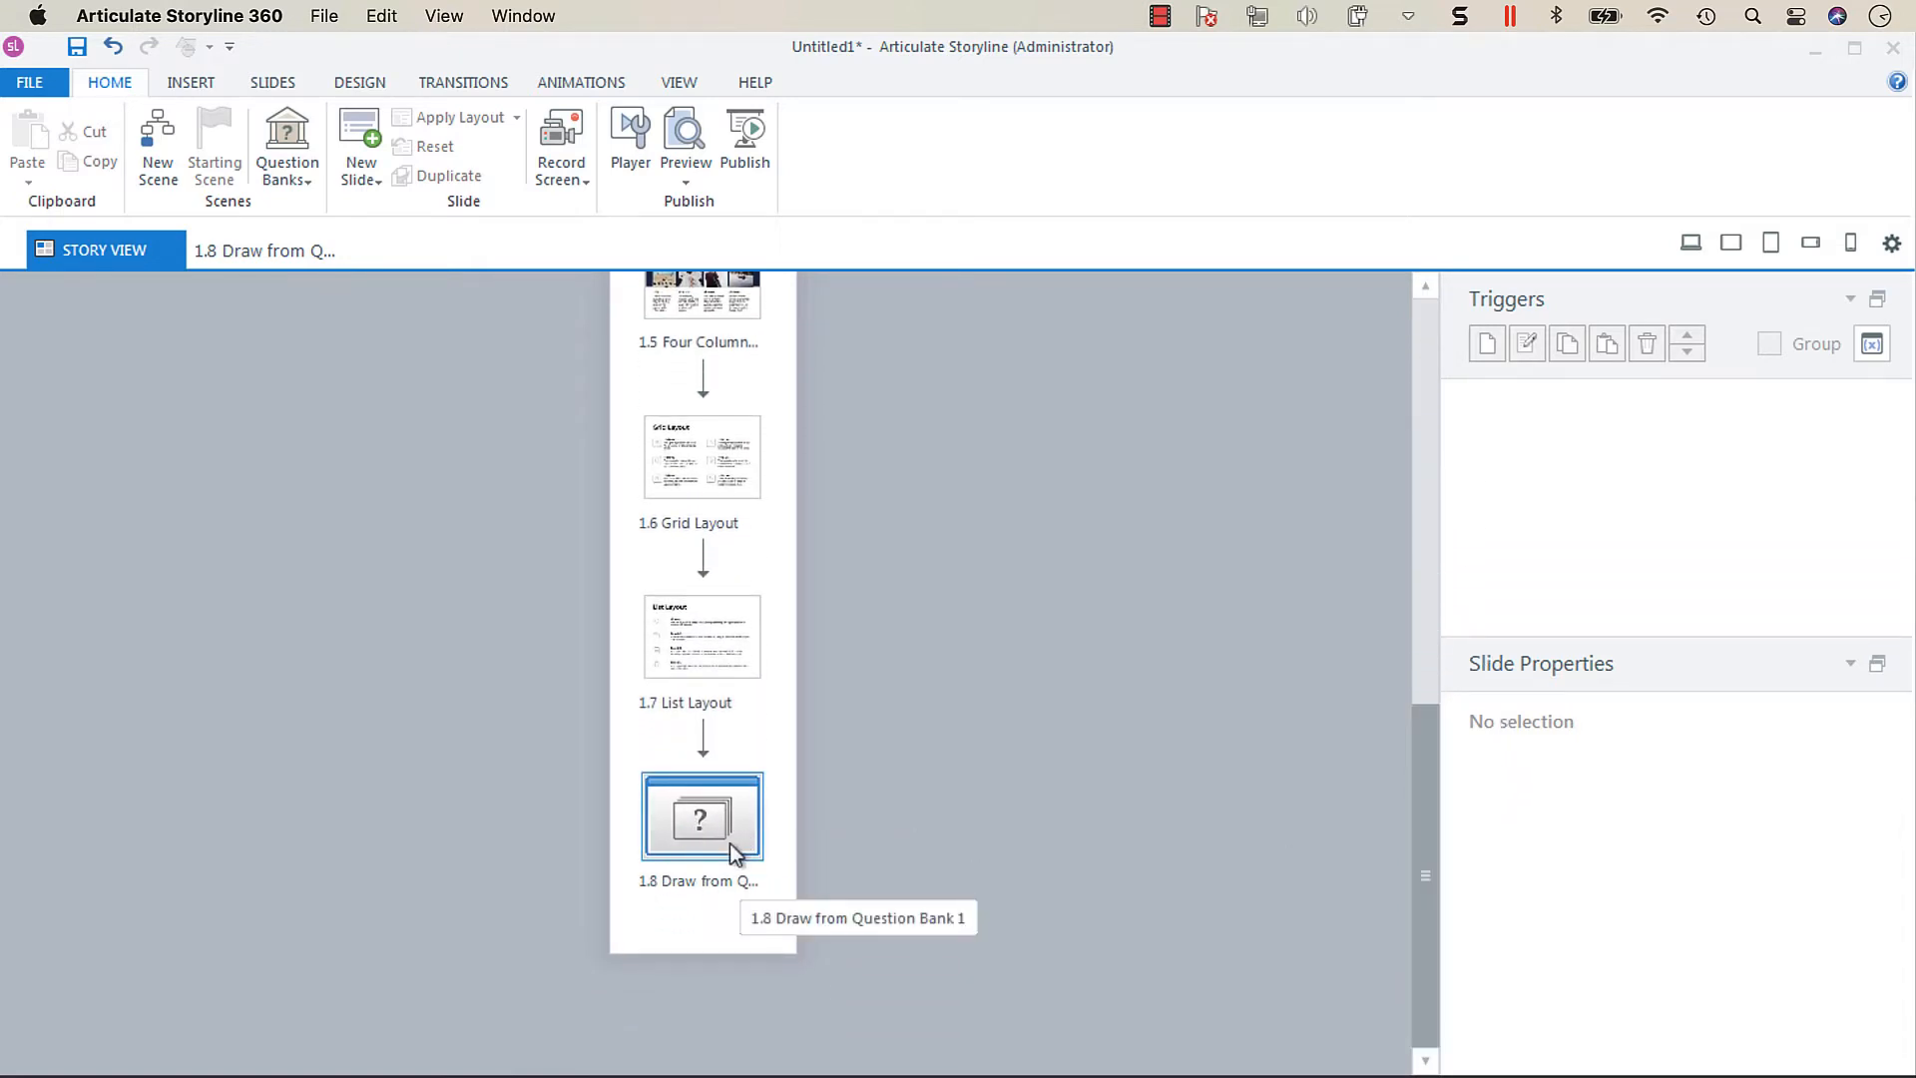
double_click(701, 819)
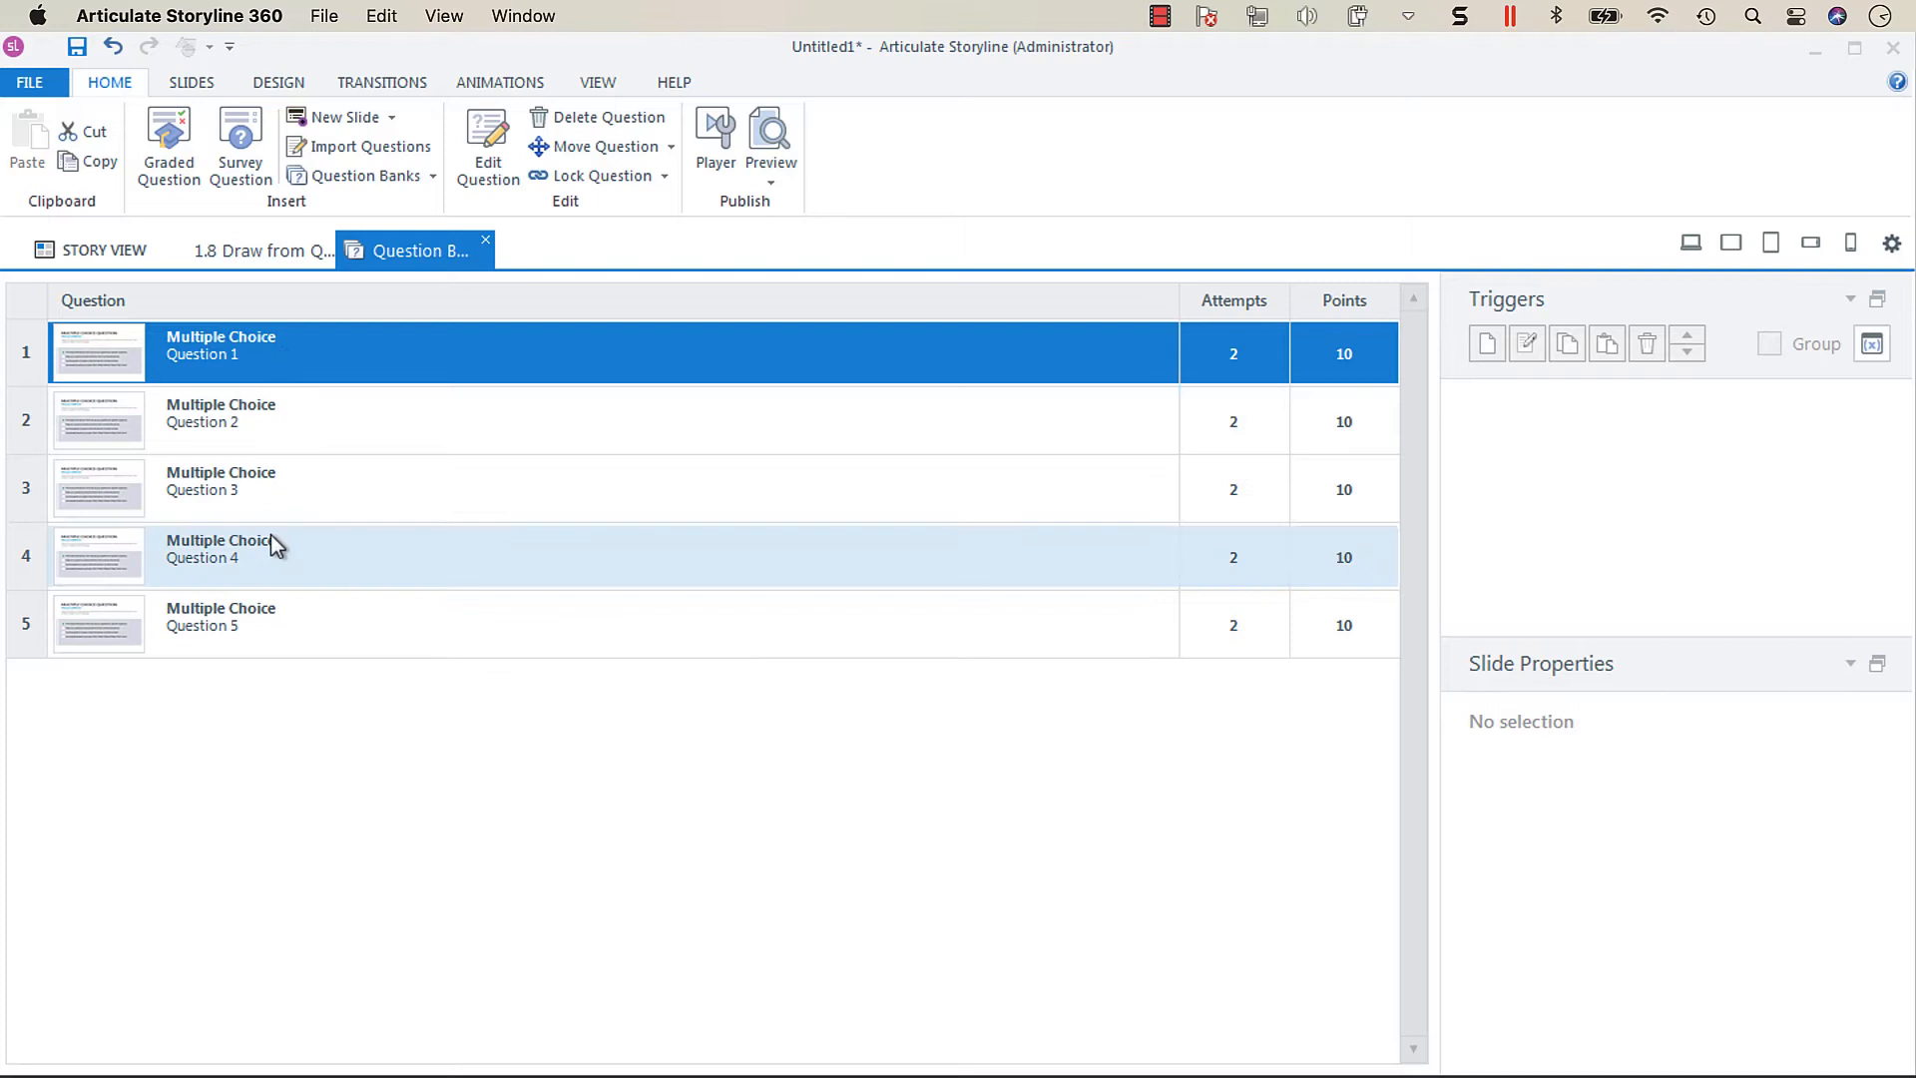
mouse_move(237, 645)
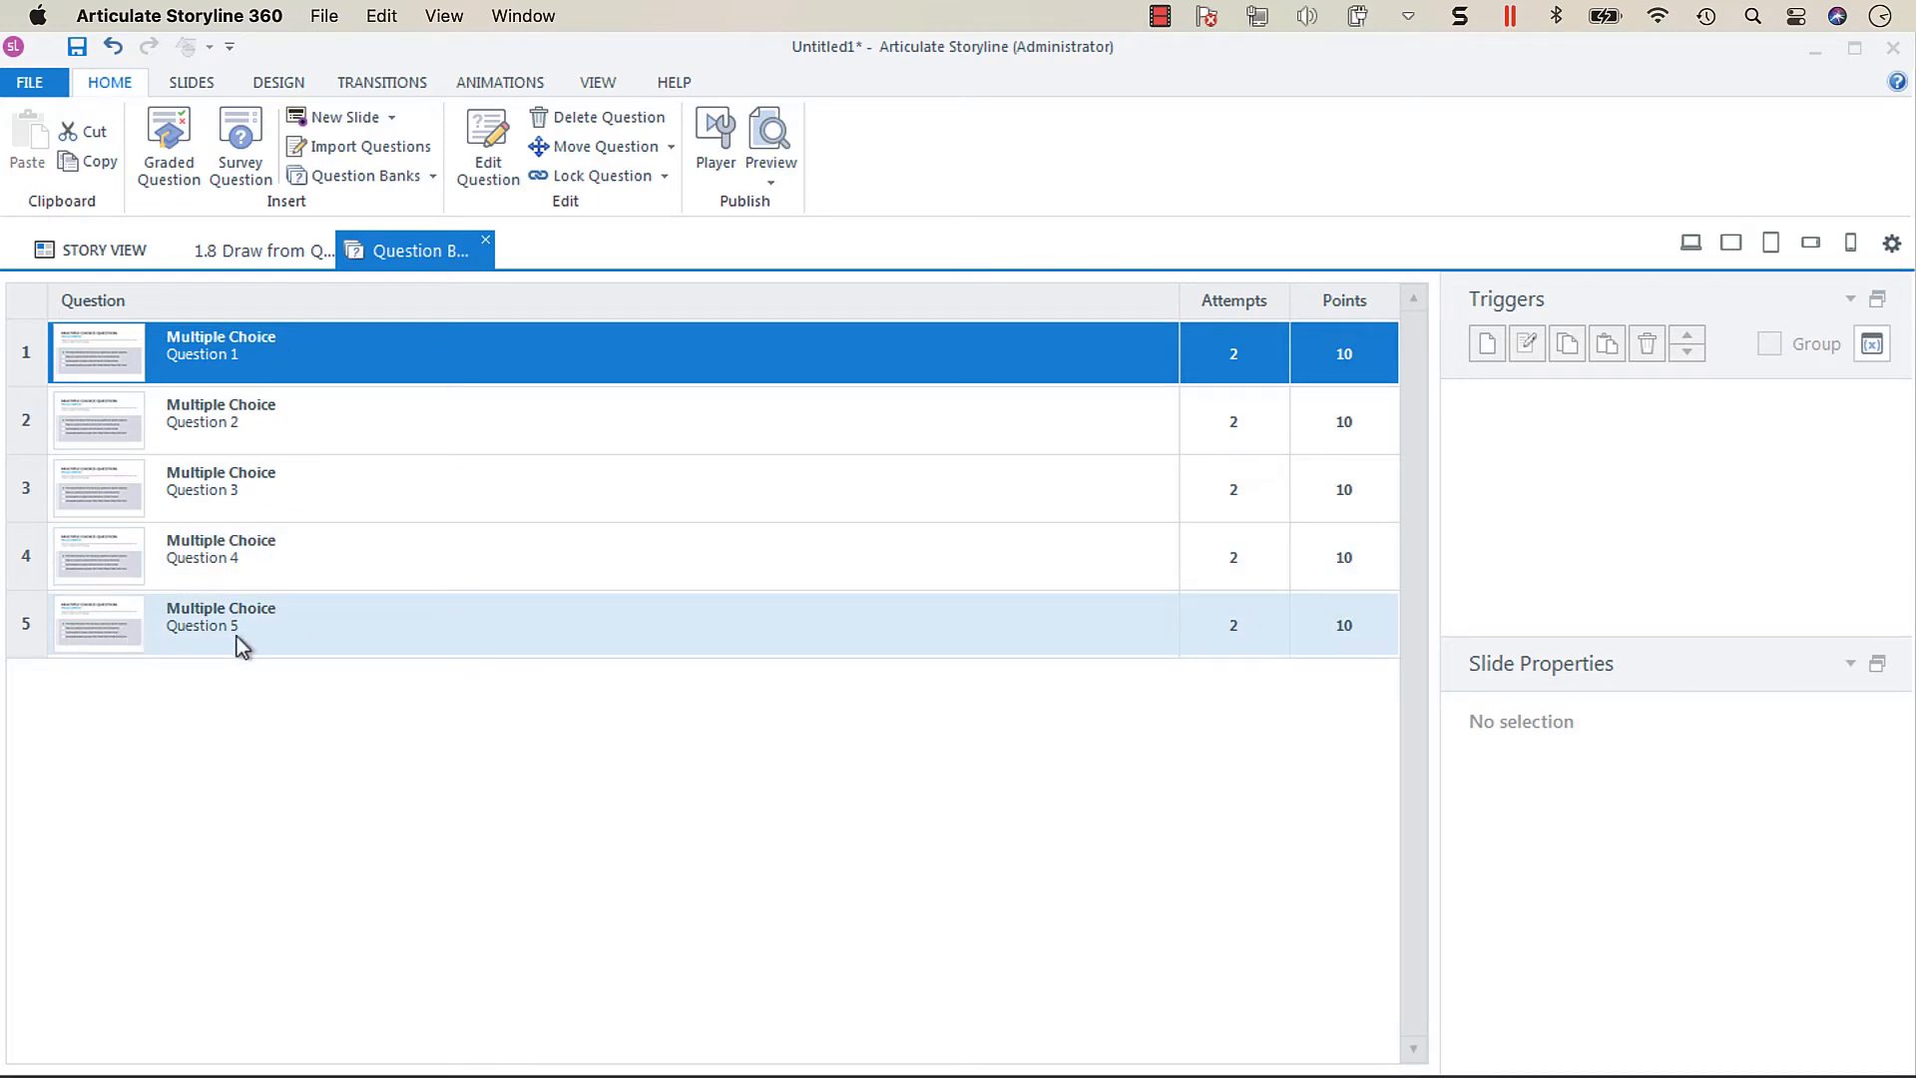
mouse_move(220, 421)
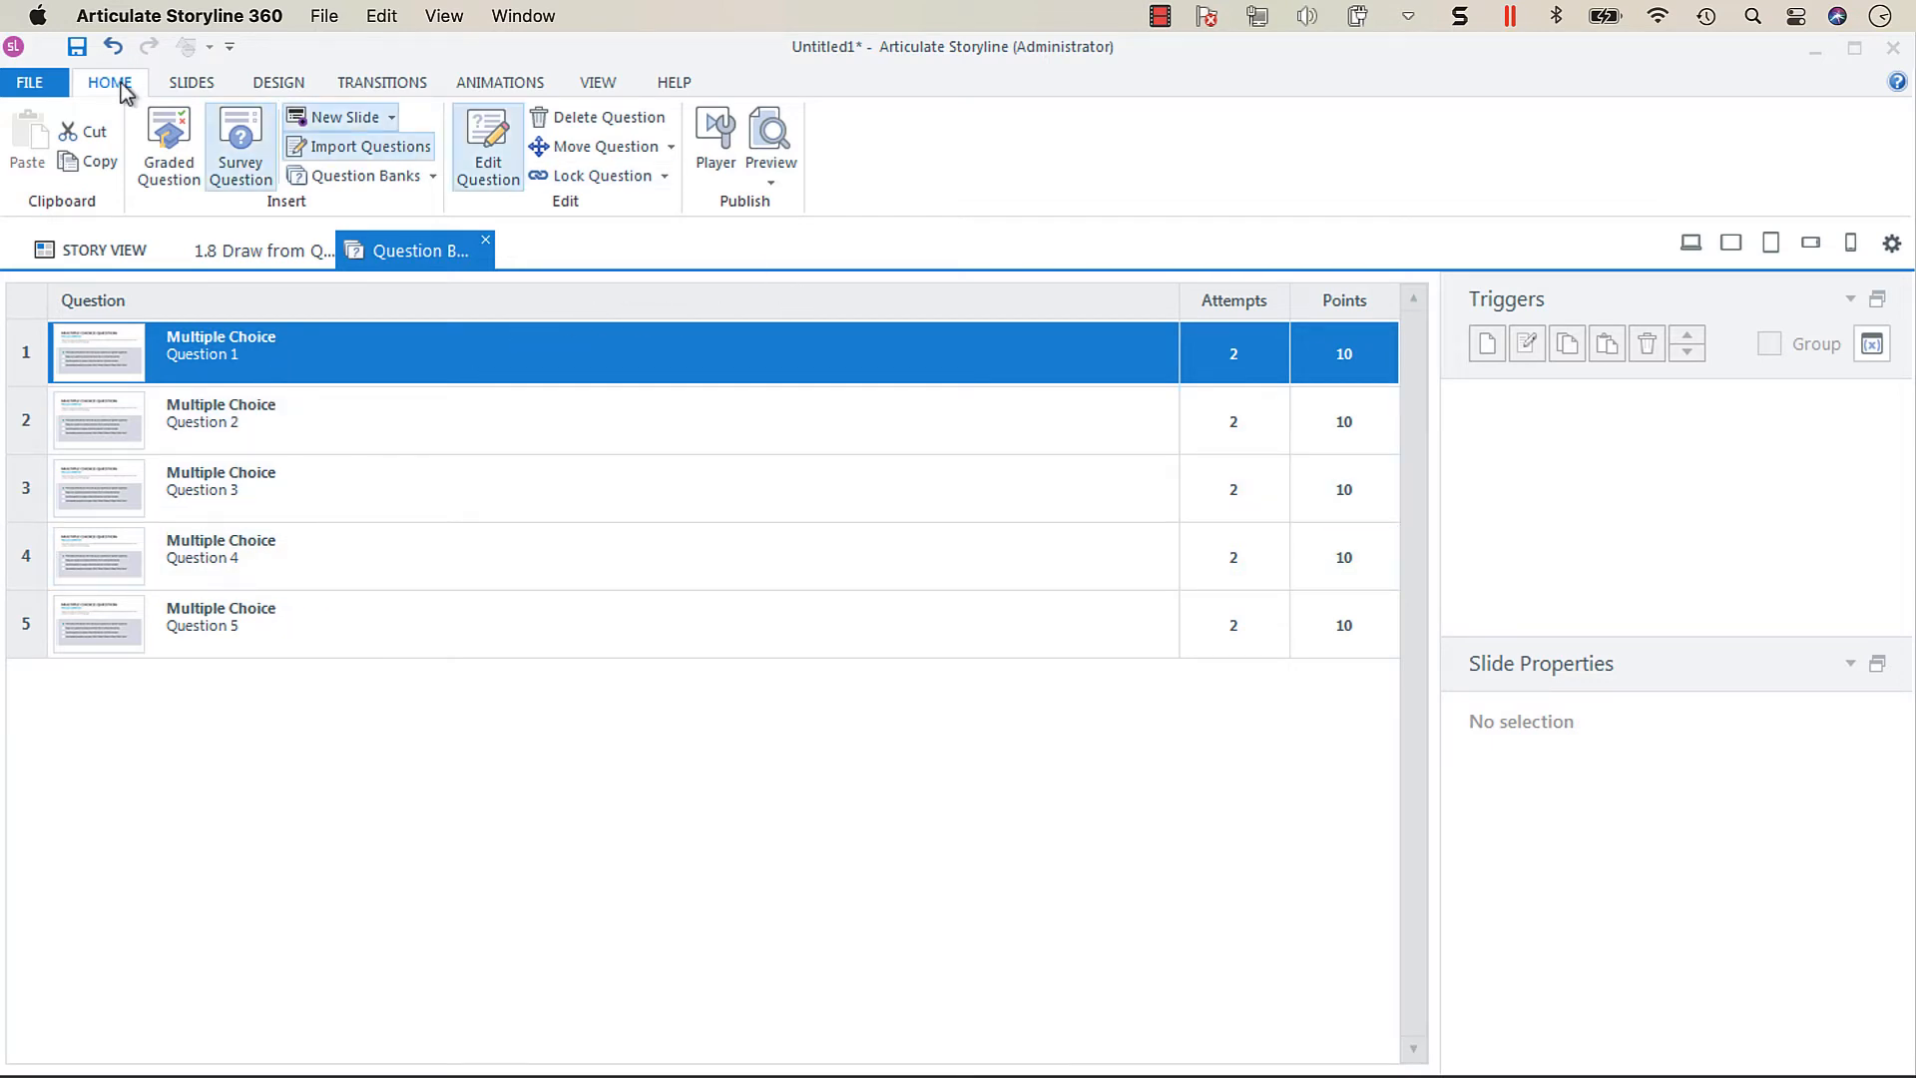
mouse_move(685, 210)
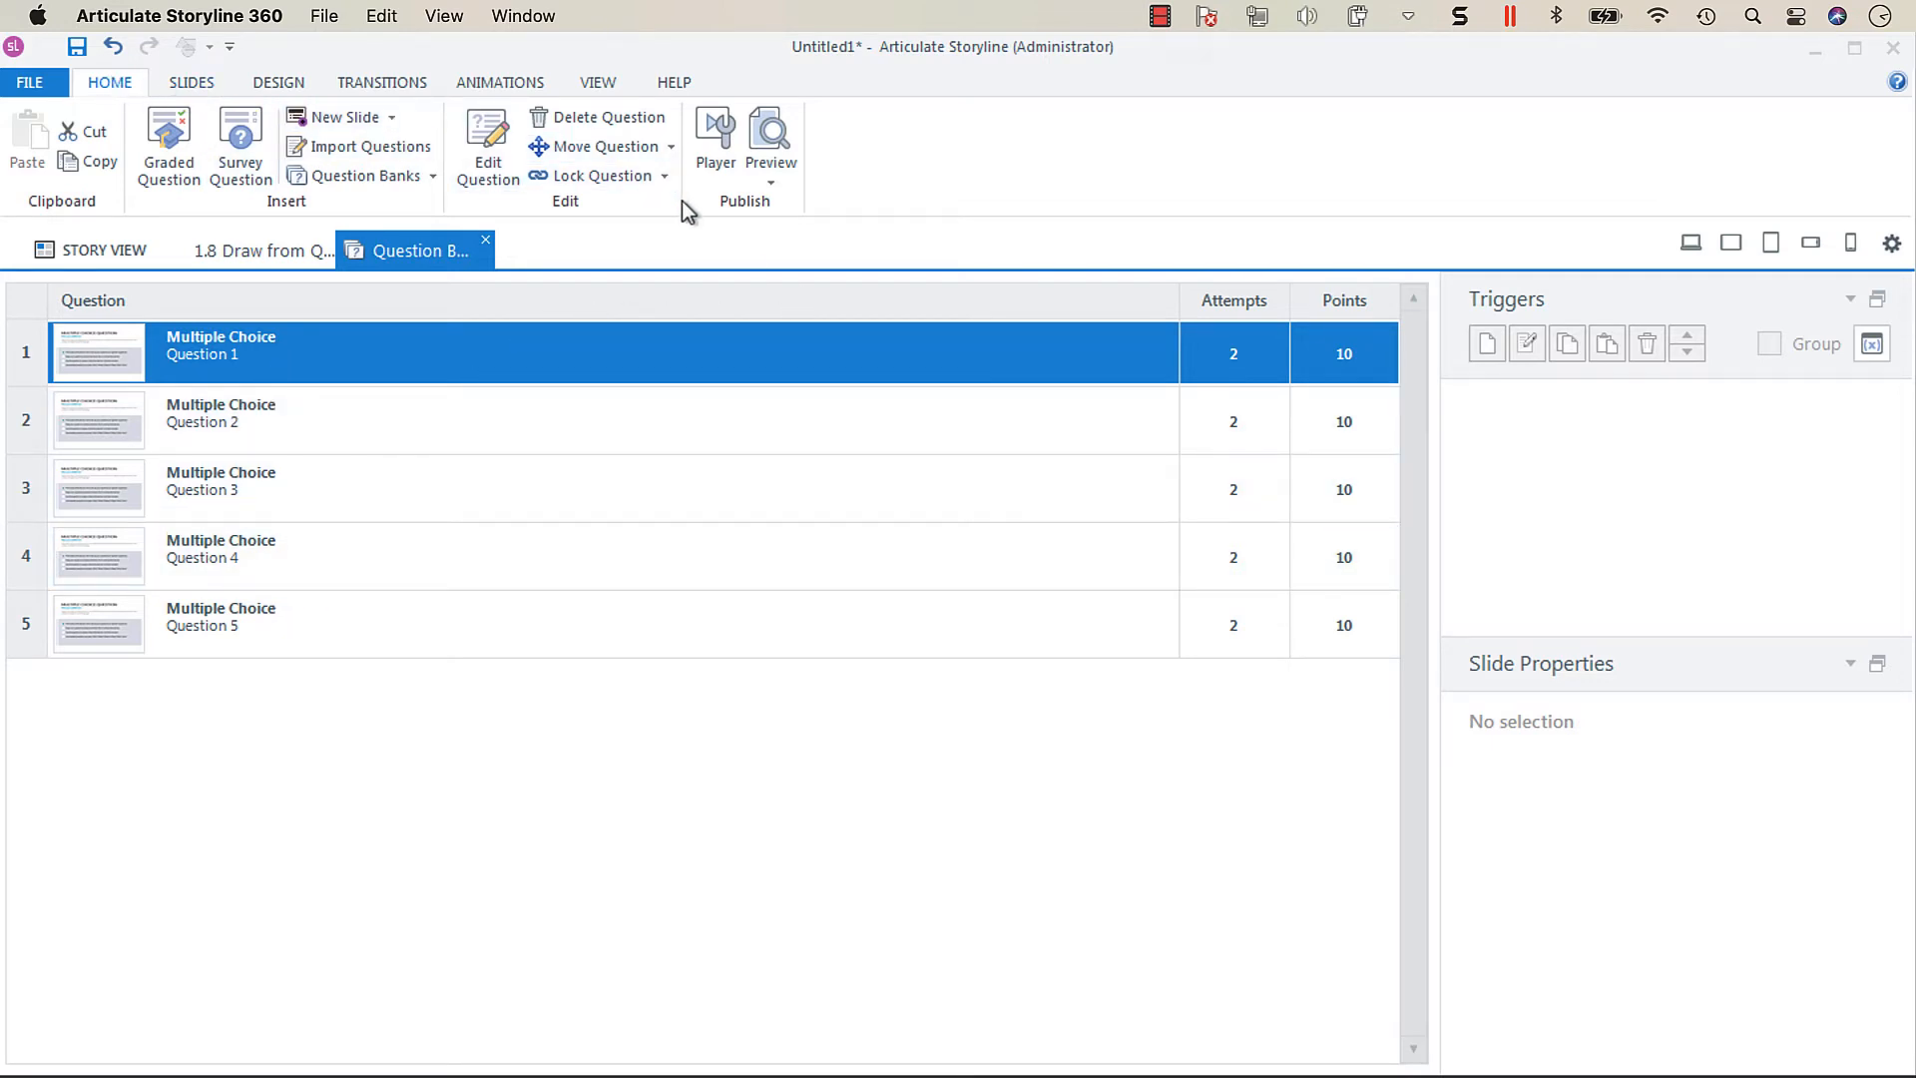
click(714, 140)
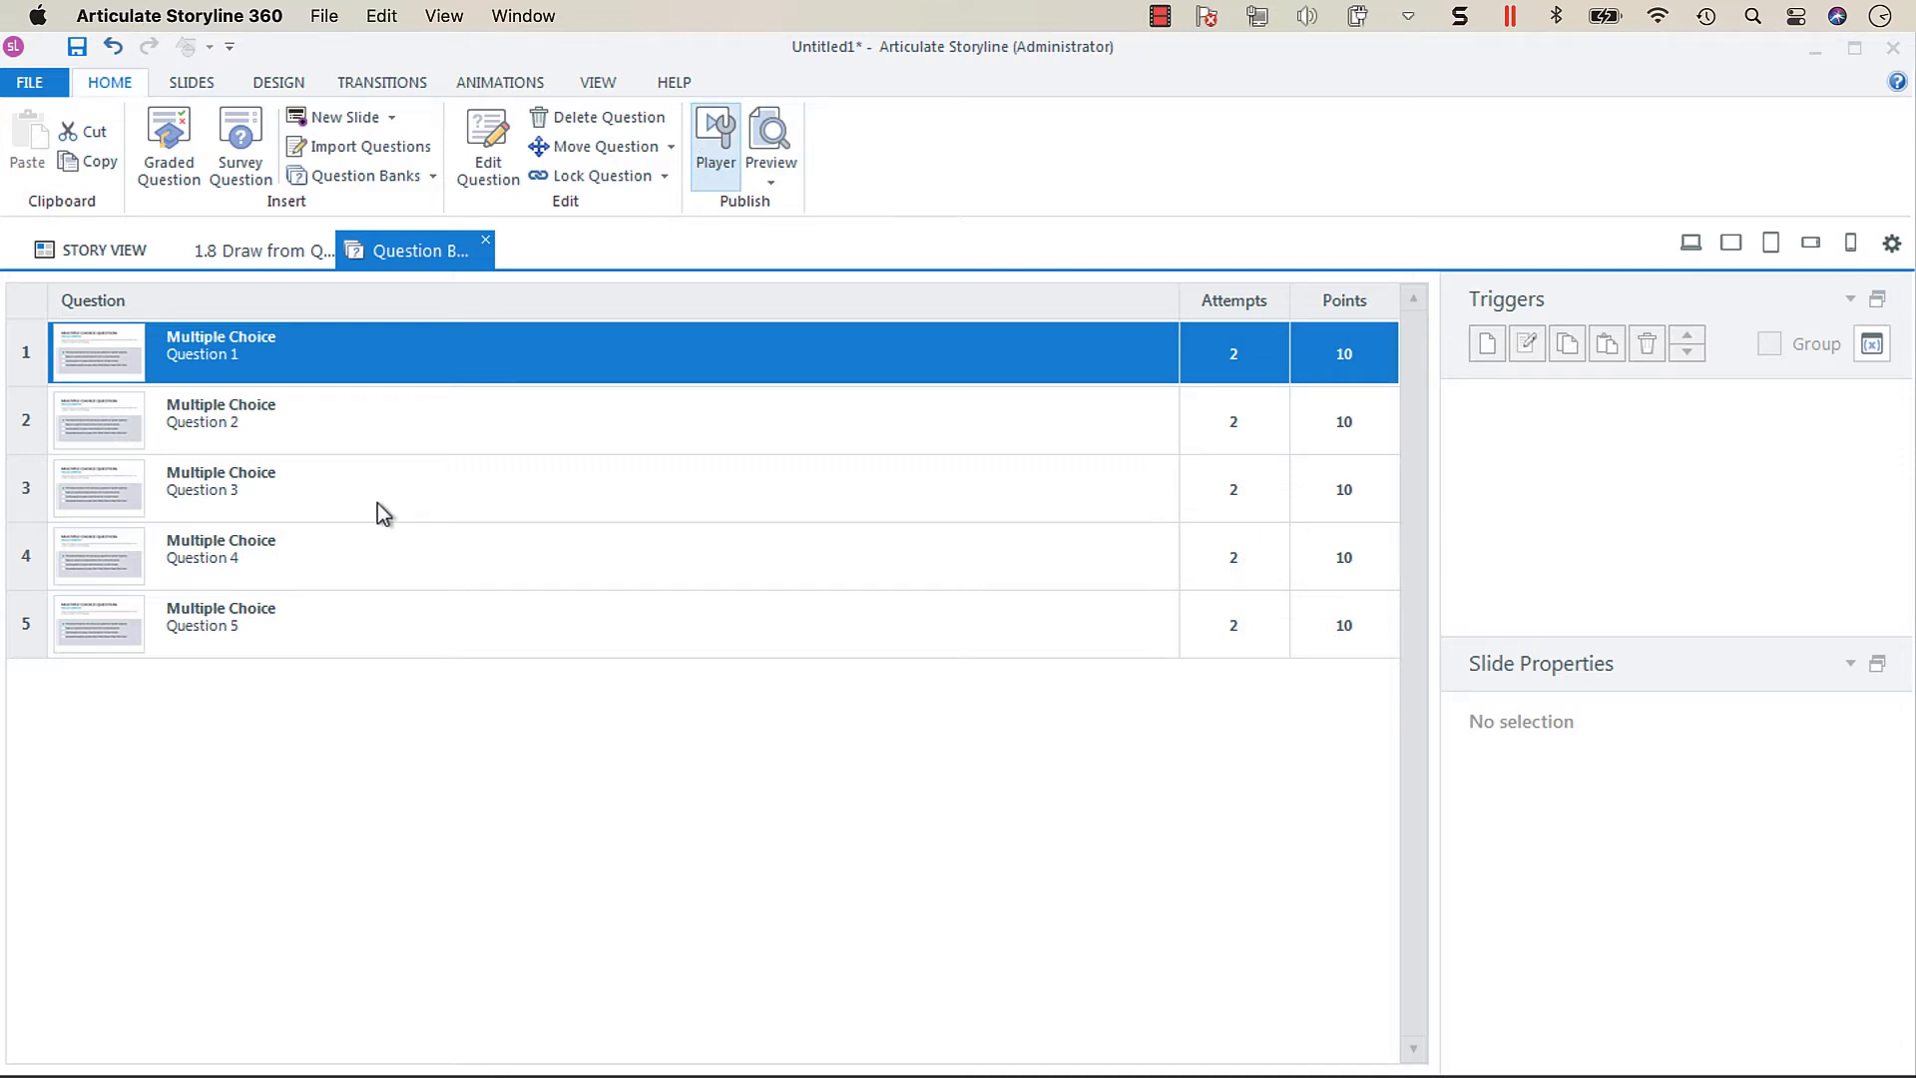
Show the Player Properties menu list of the scene's slides through 1.8.
click(715, 140)
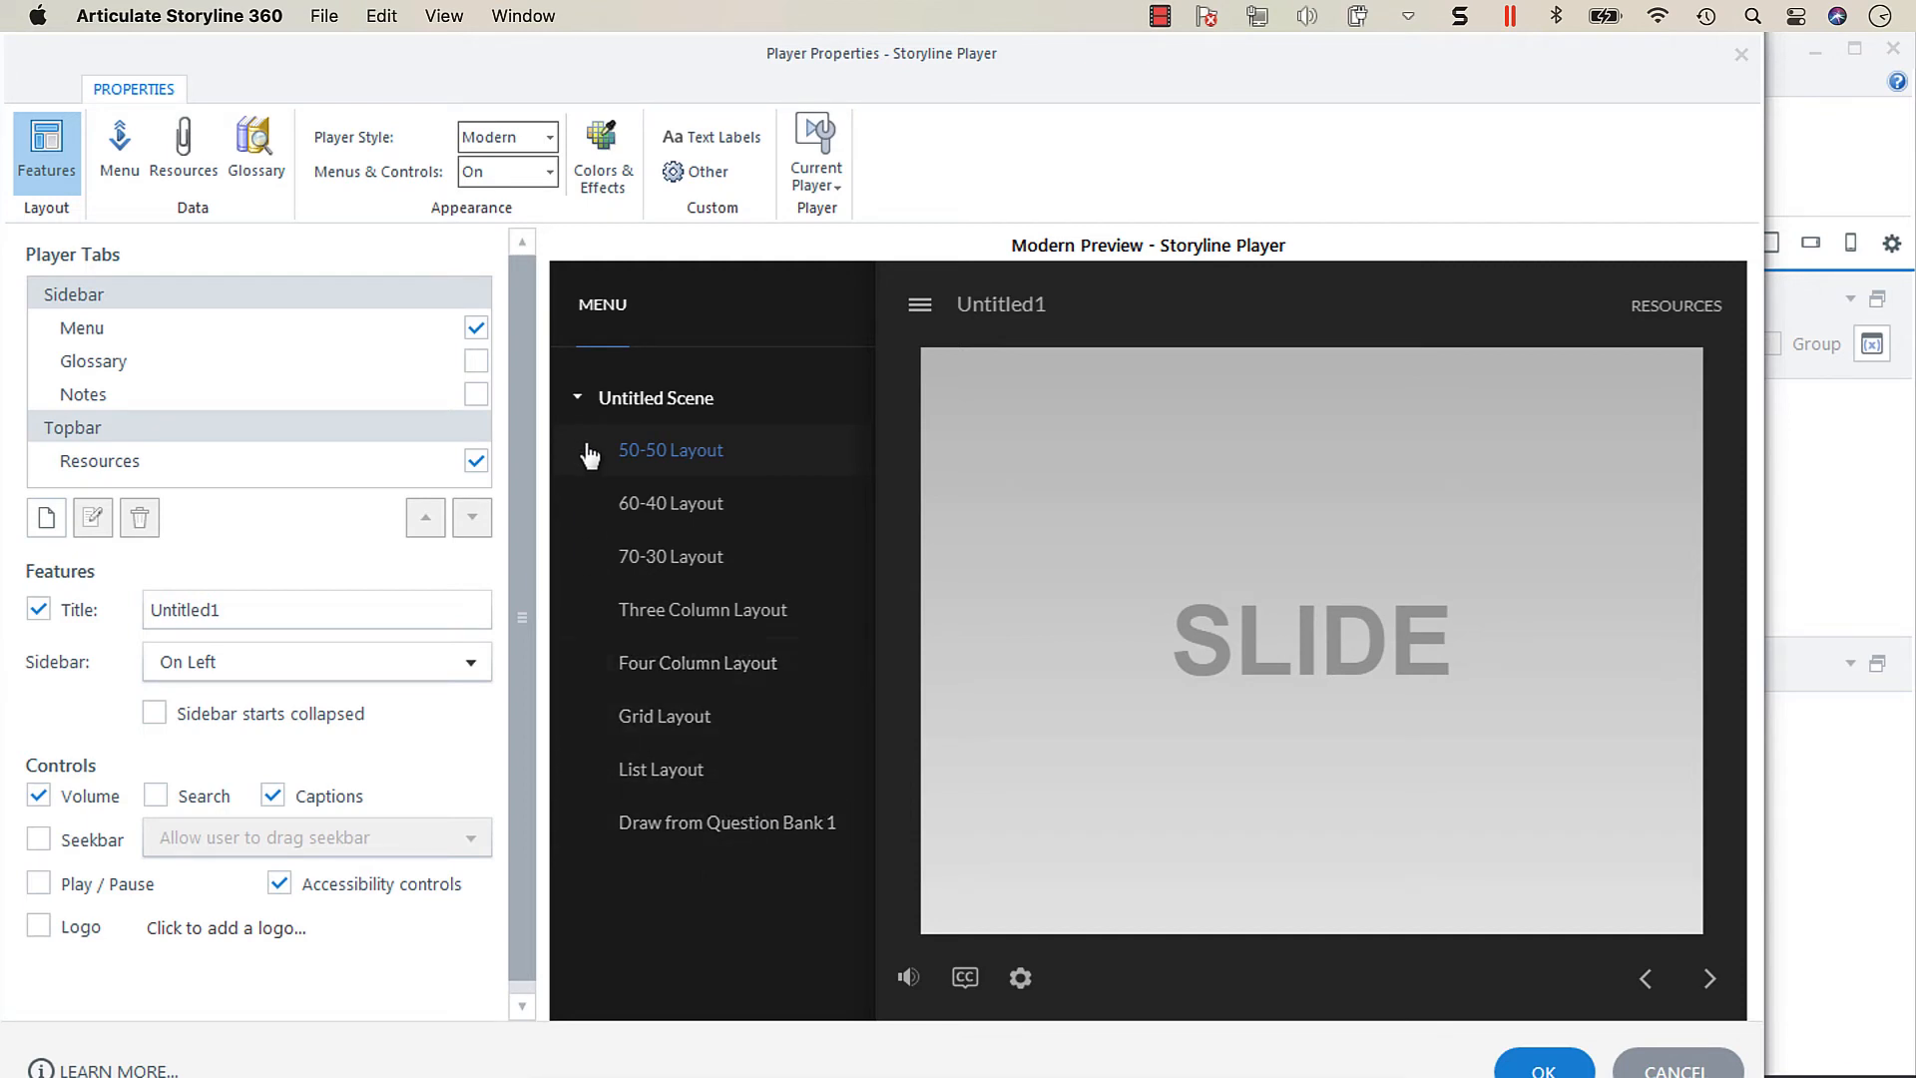
mouse_move(739, 842)
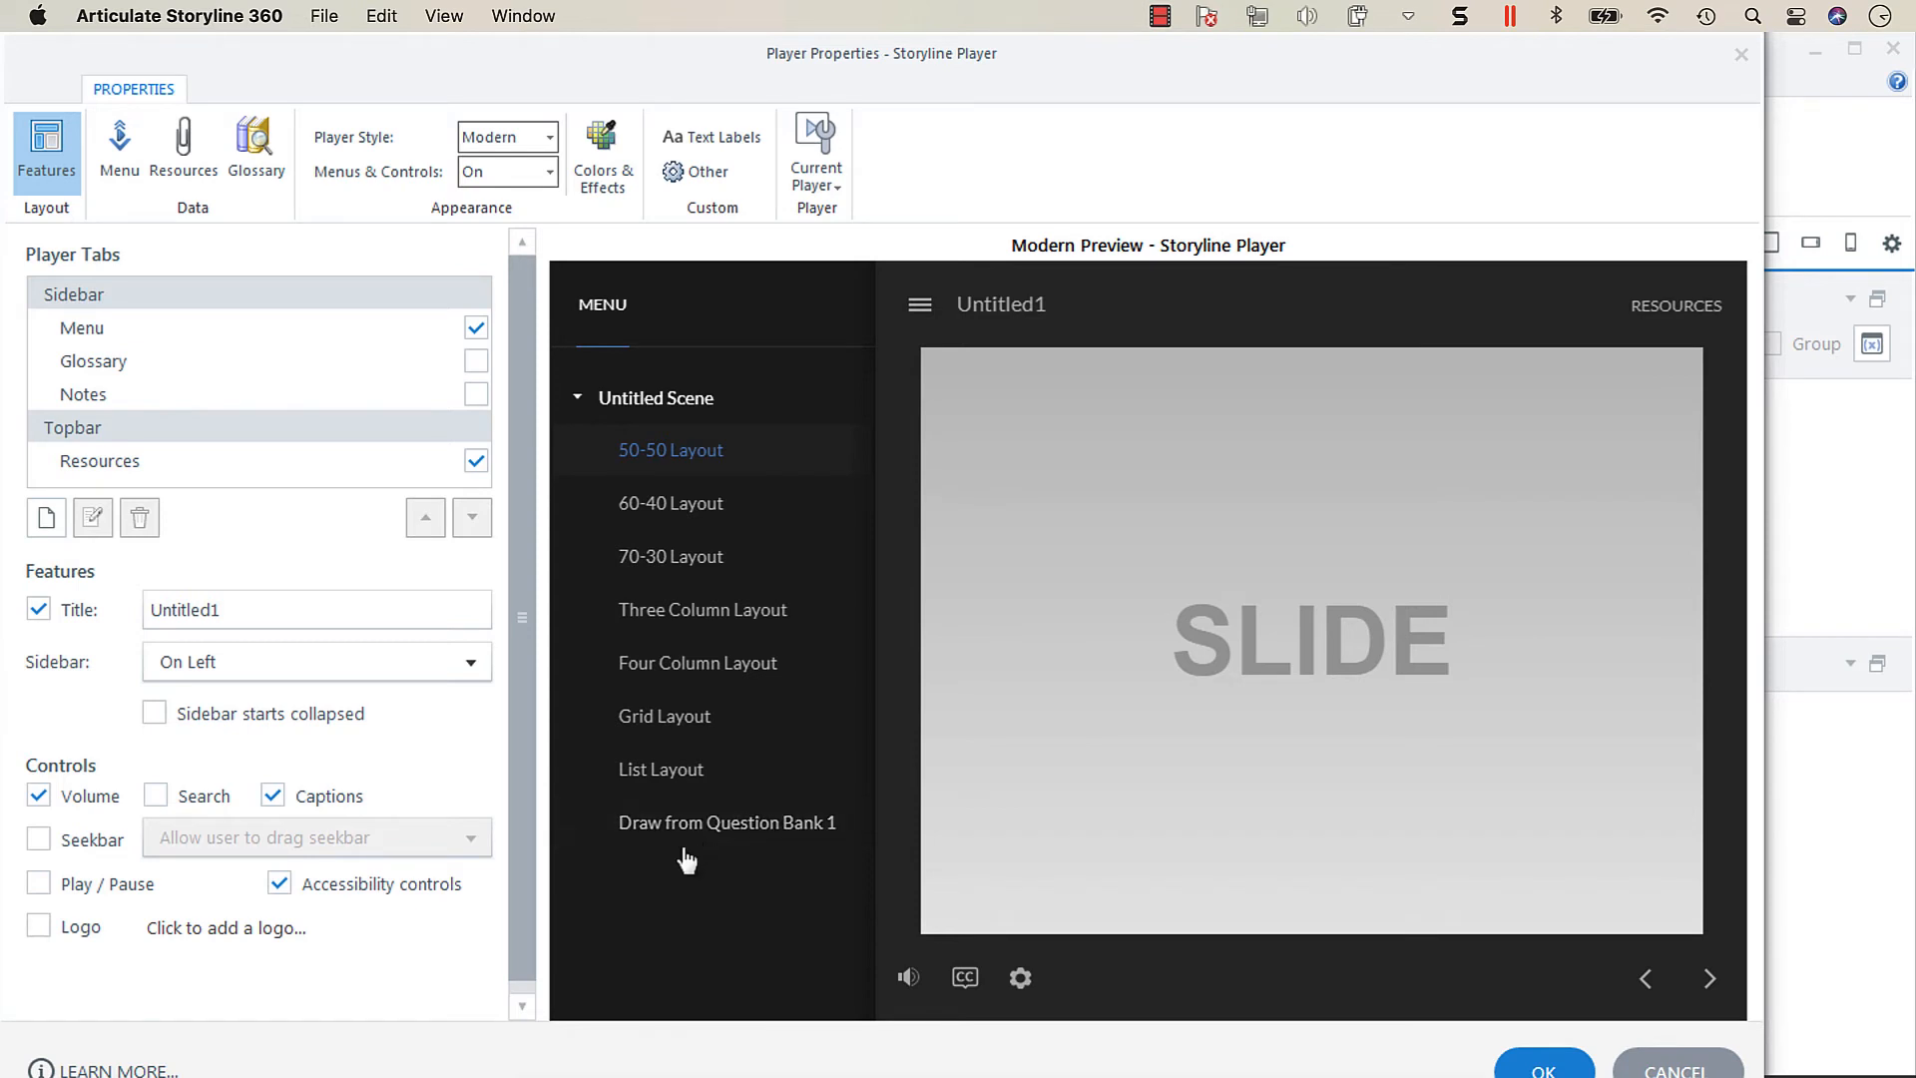
mouse_move(660, 768)
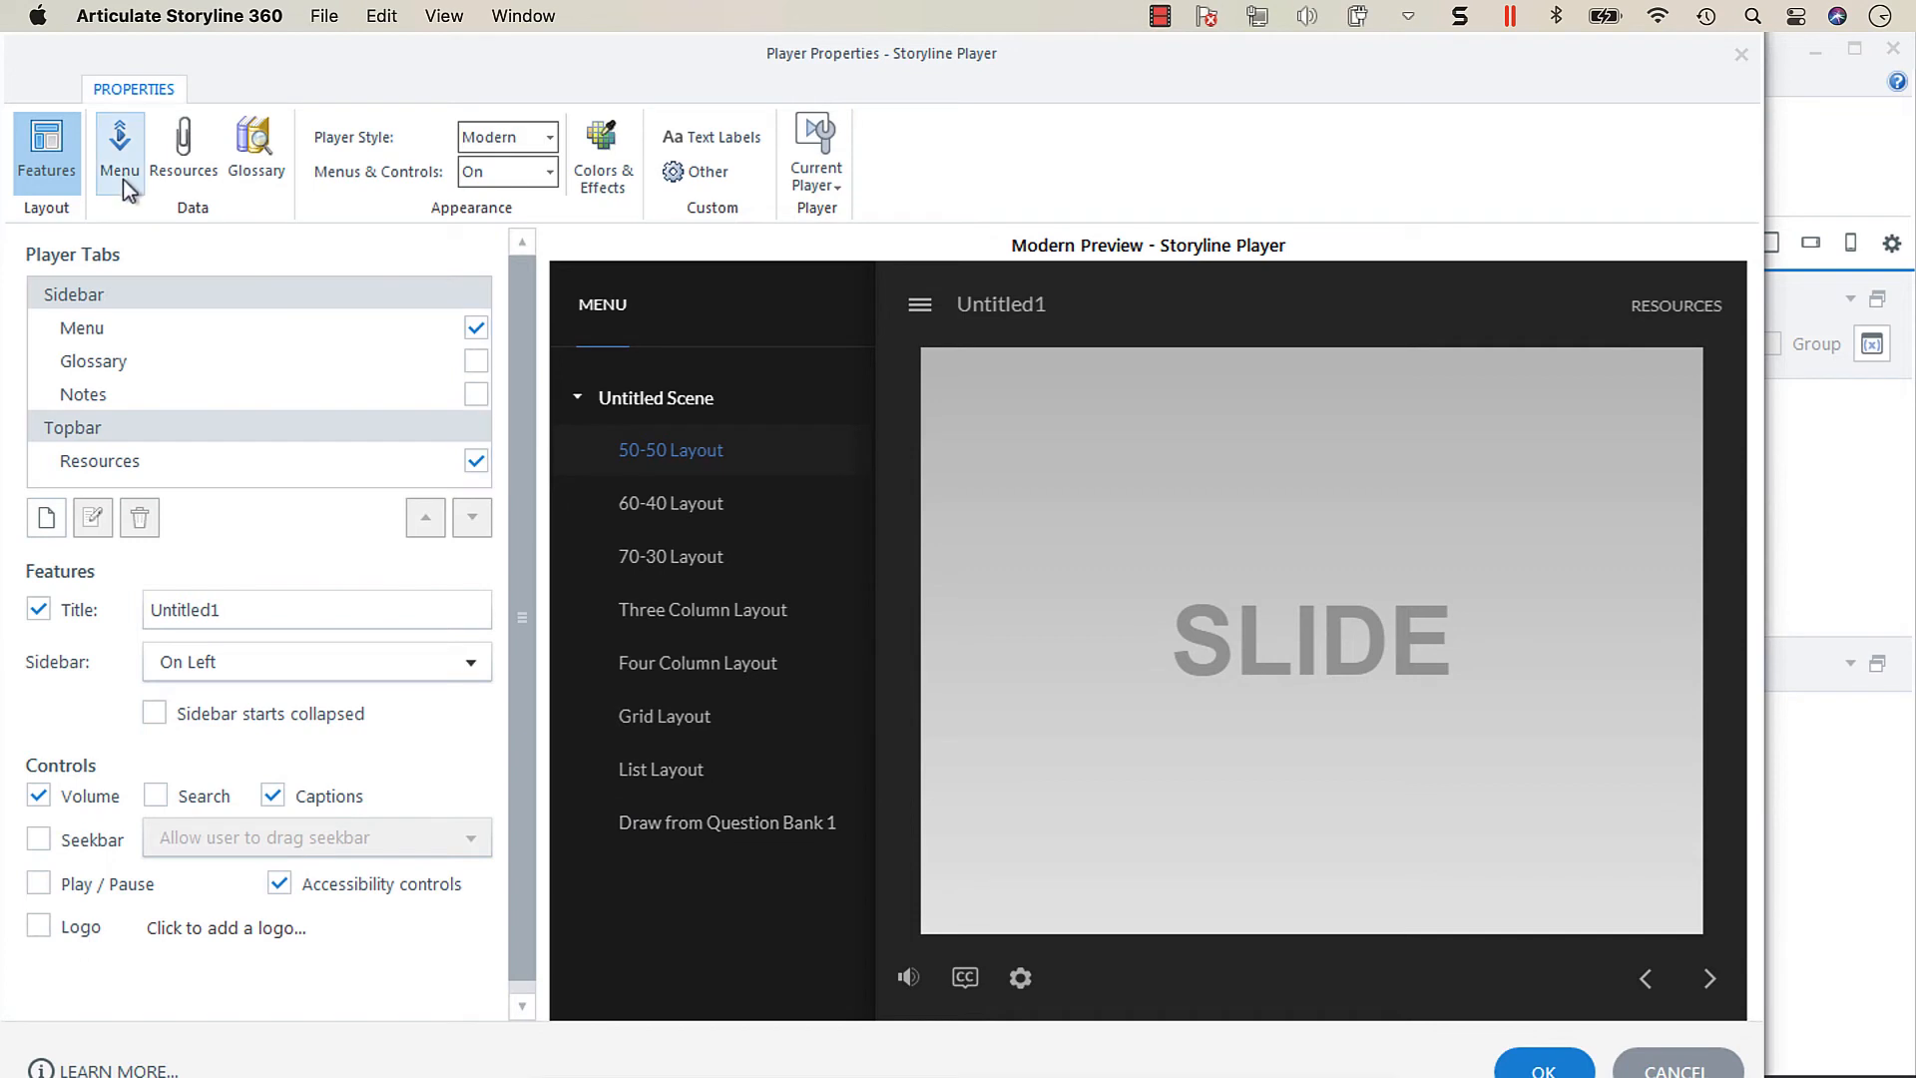
click(119, 146)
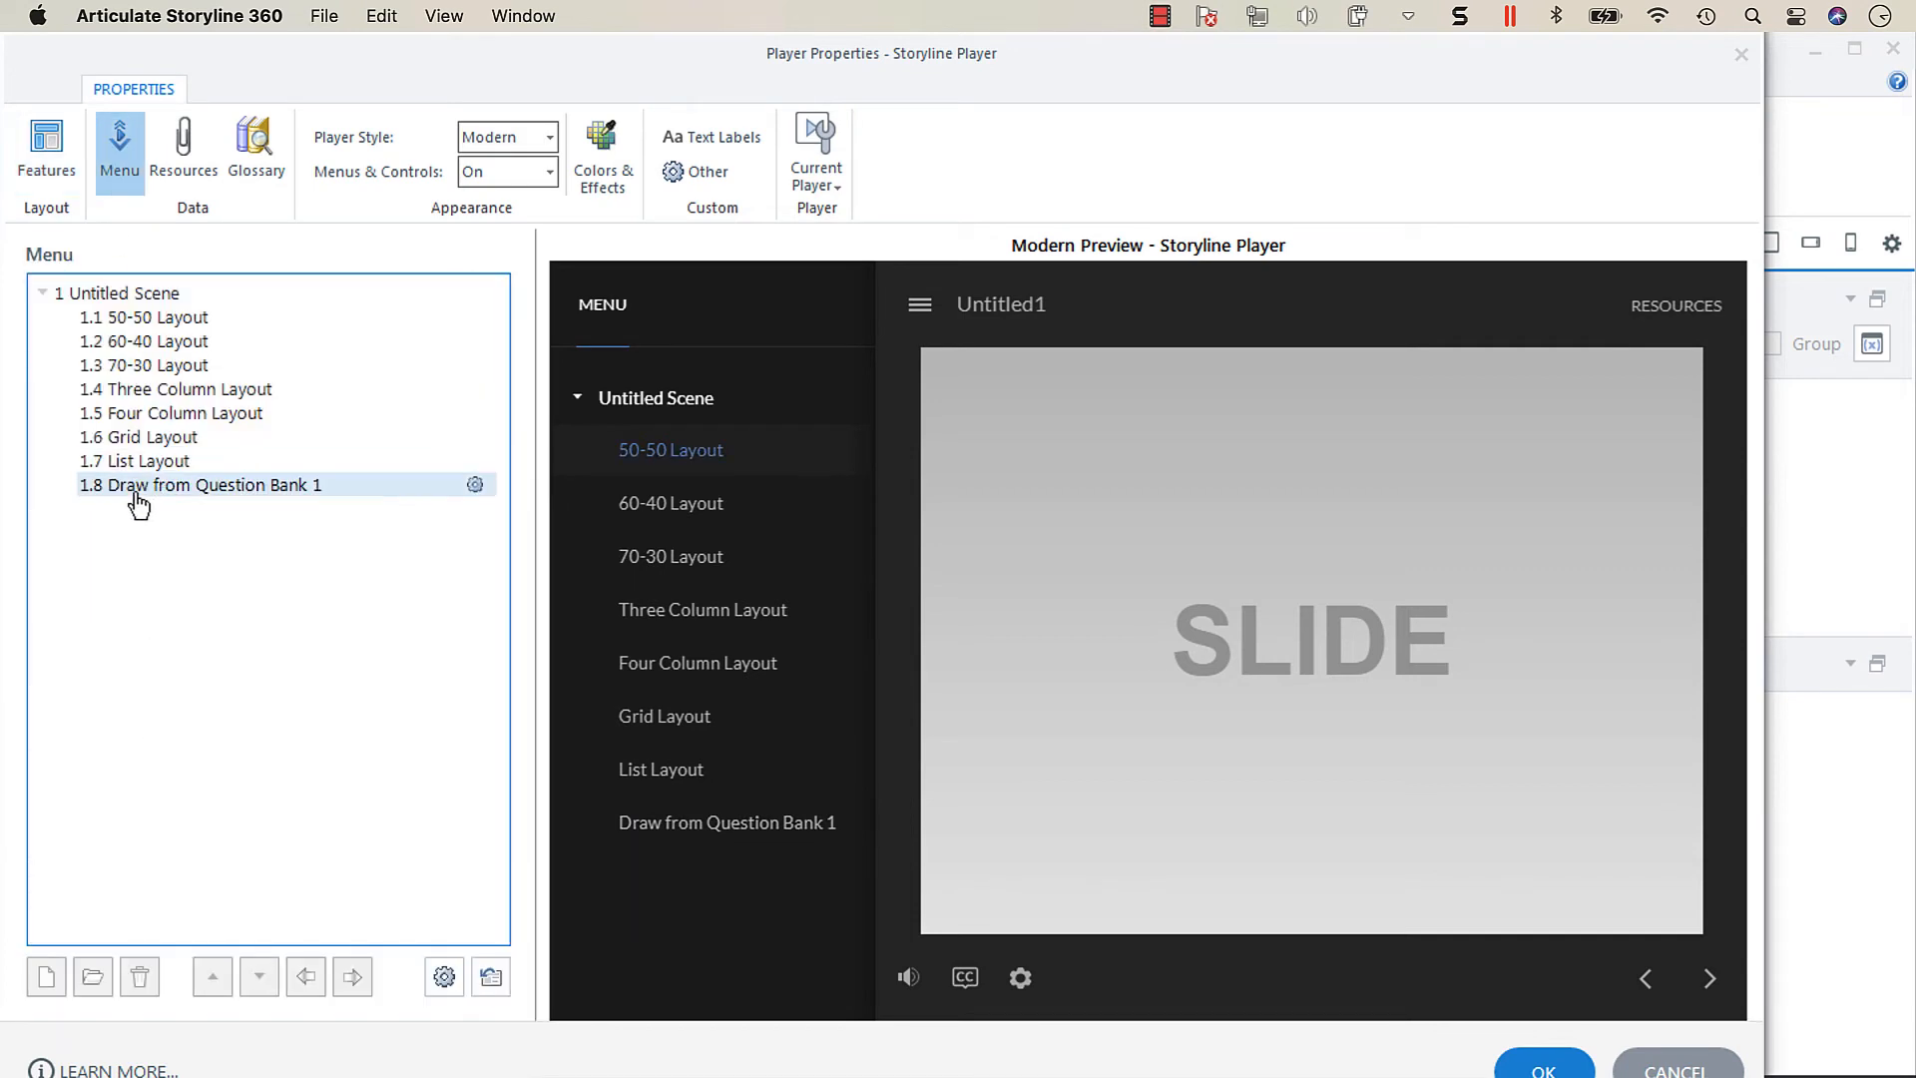
Turn on Show Slide Draw Contents for the 1.8 Draw from Question Bank 1 menu entry.
click(200, 485)
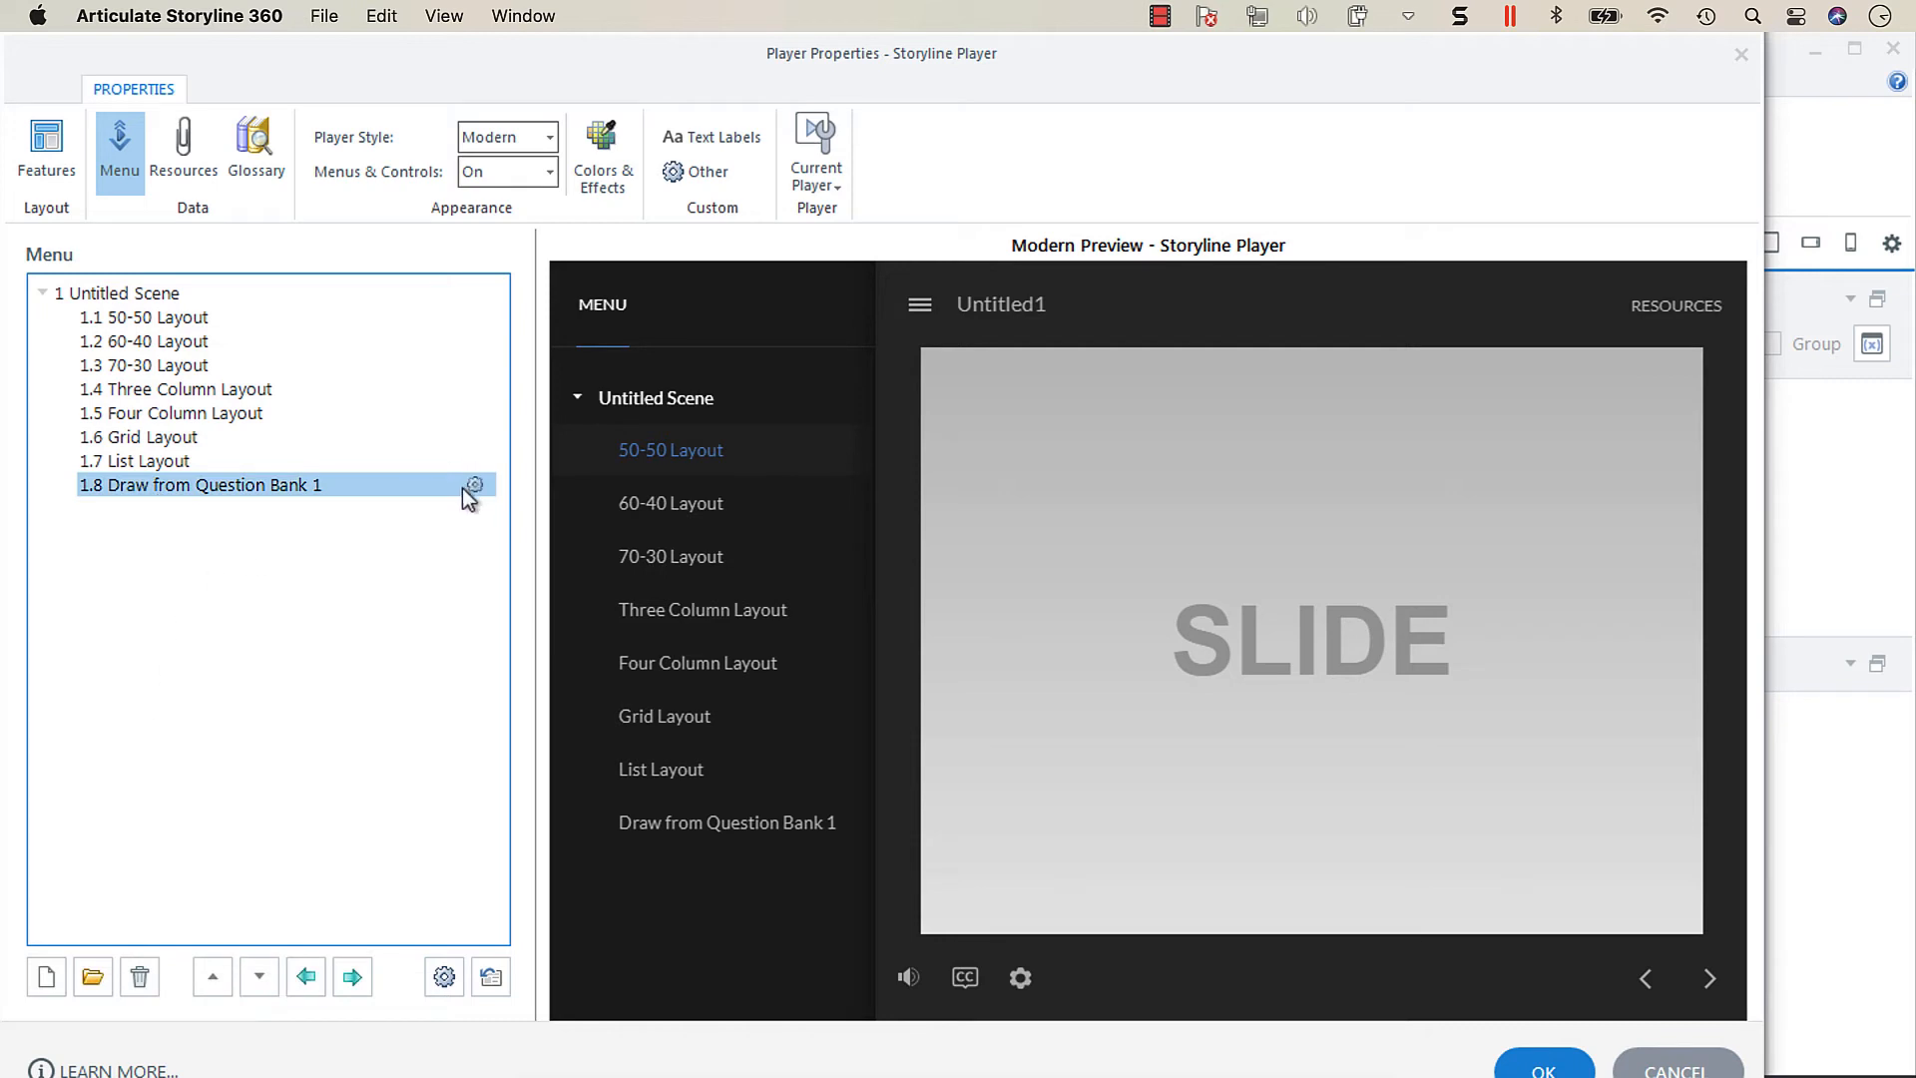
mouse_move(475, 489)
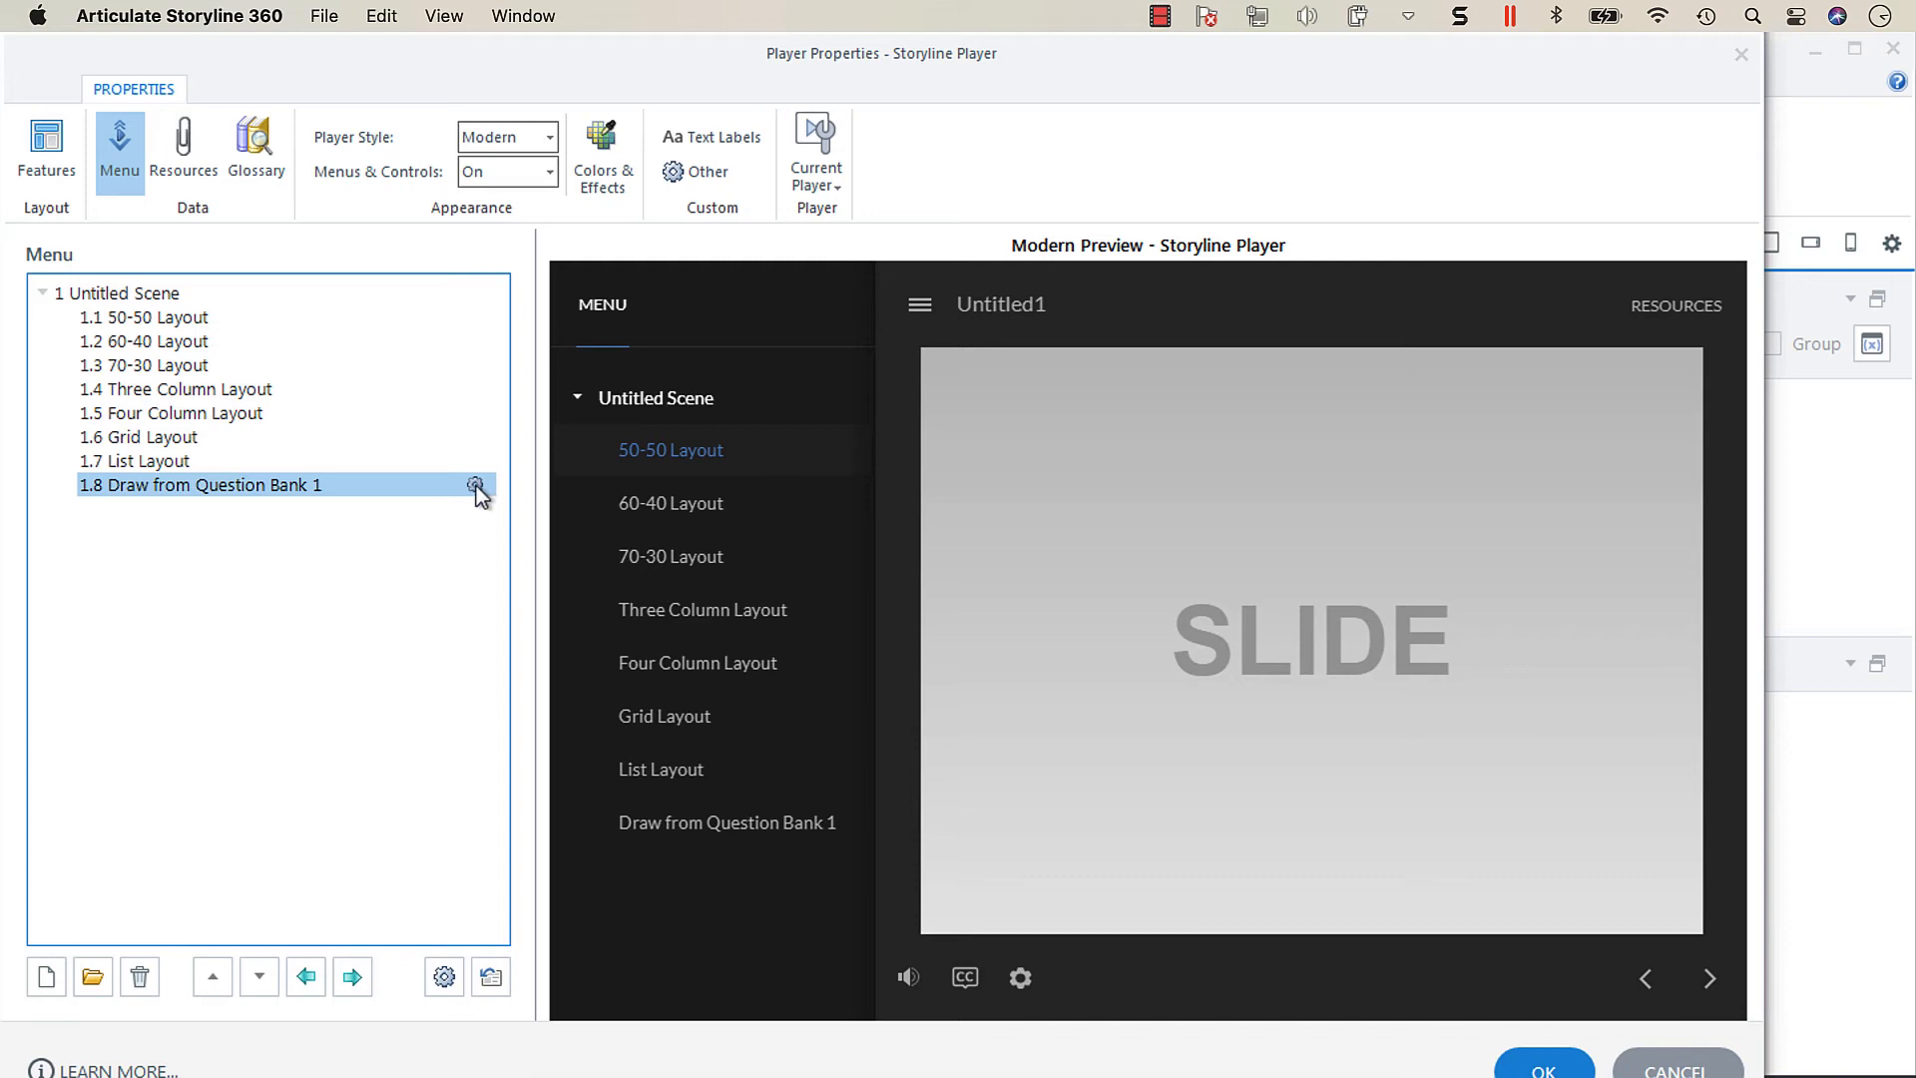
click(477, 485)
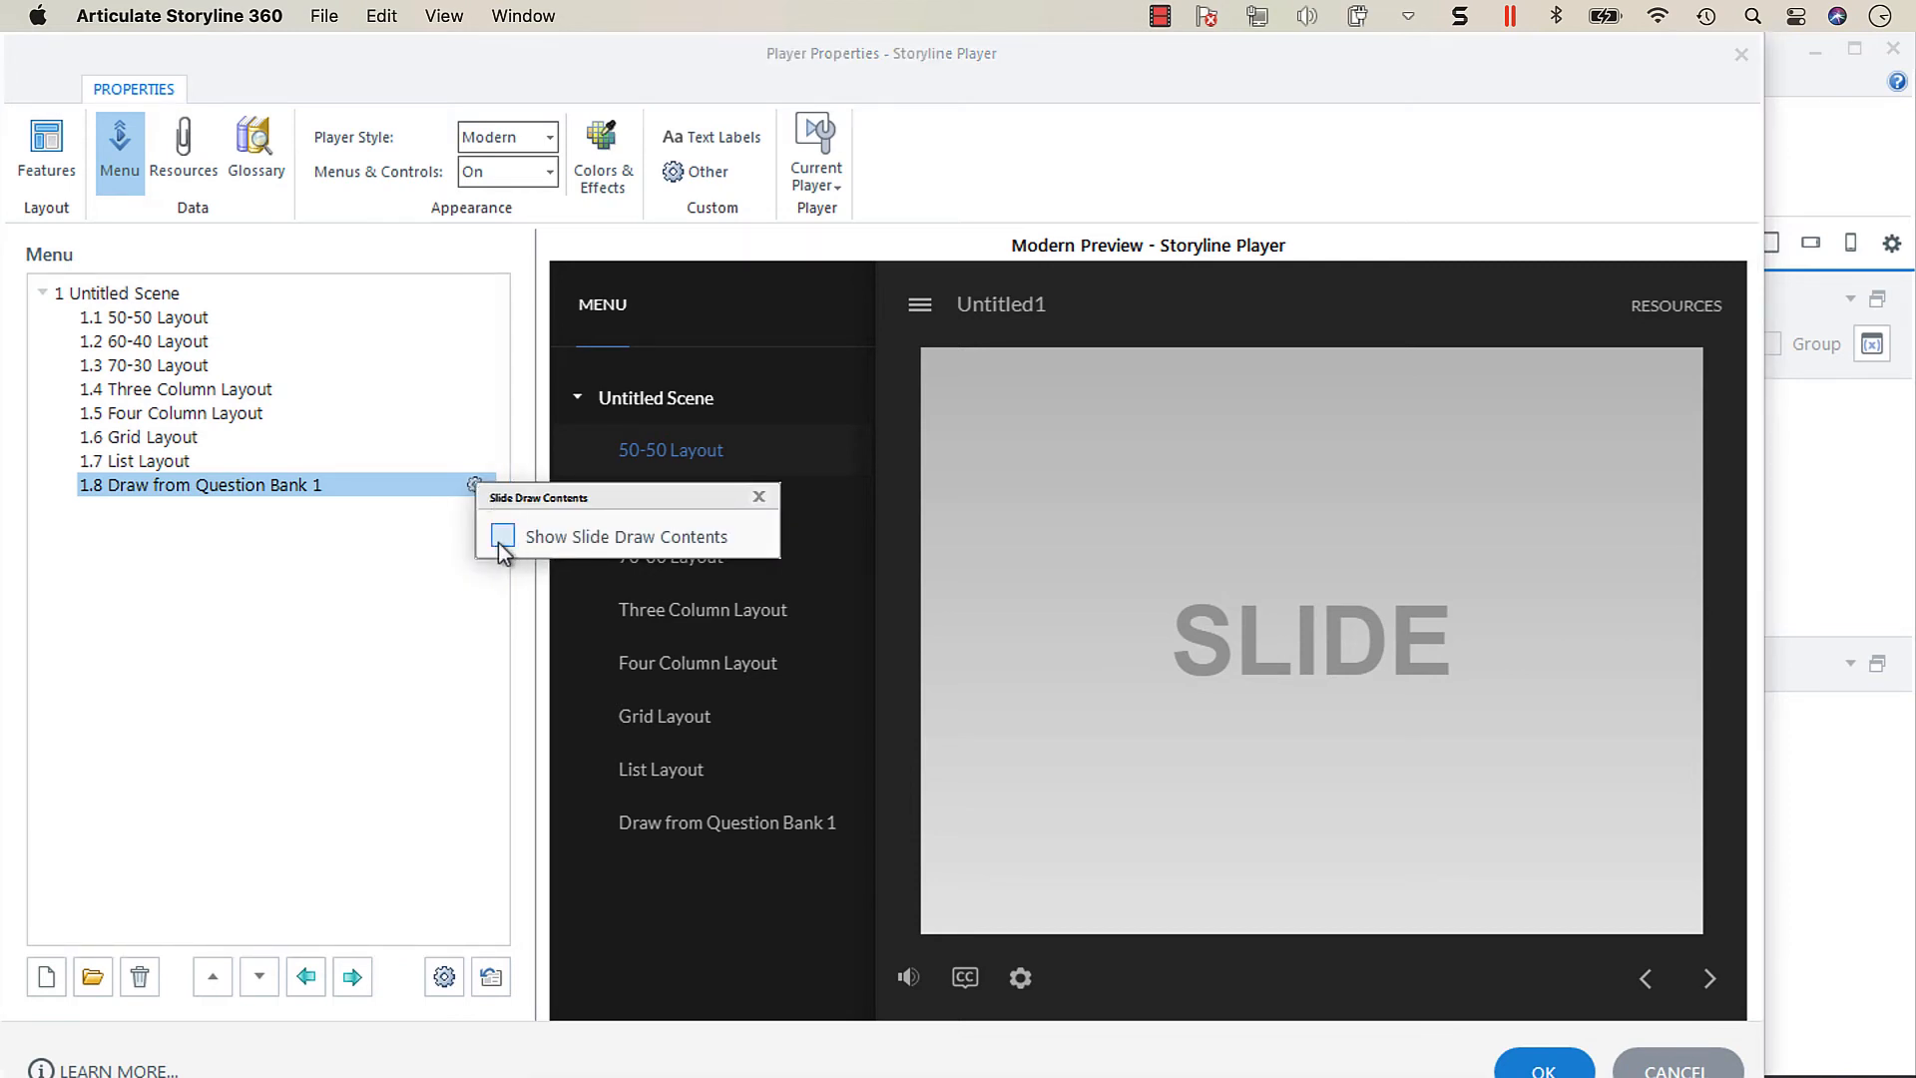
click(501, 537)
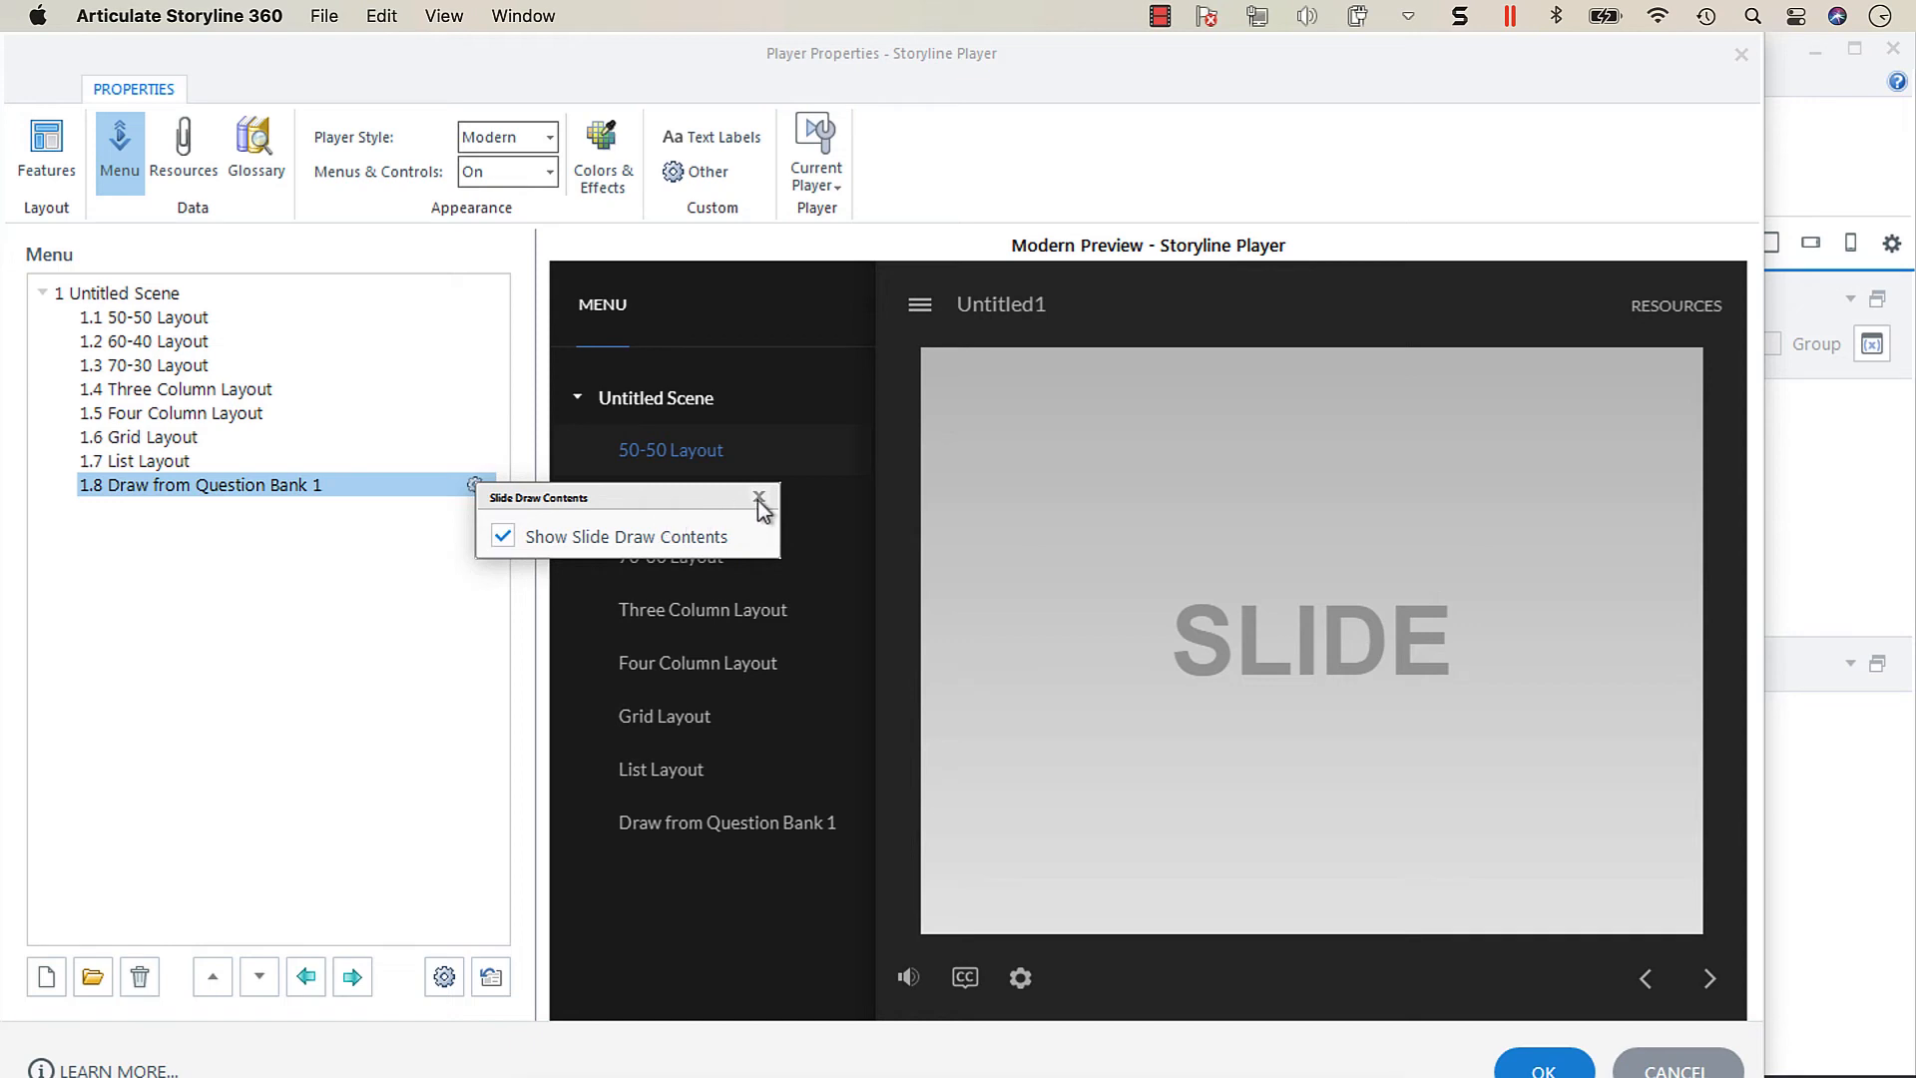
mouse_move(759, 503)
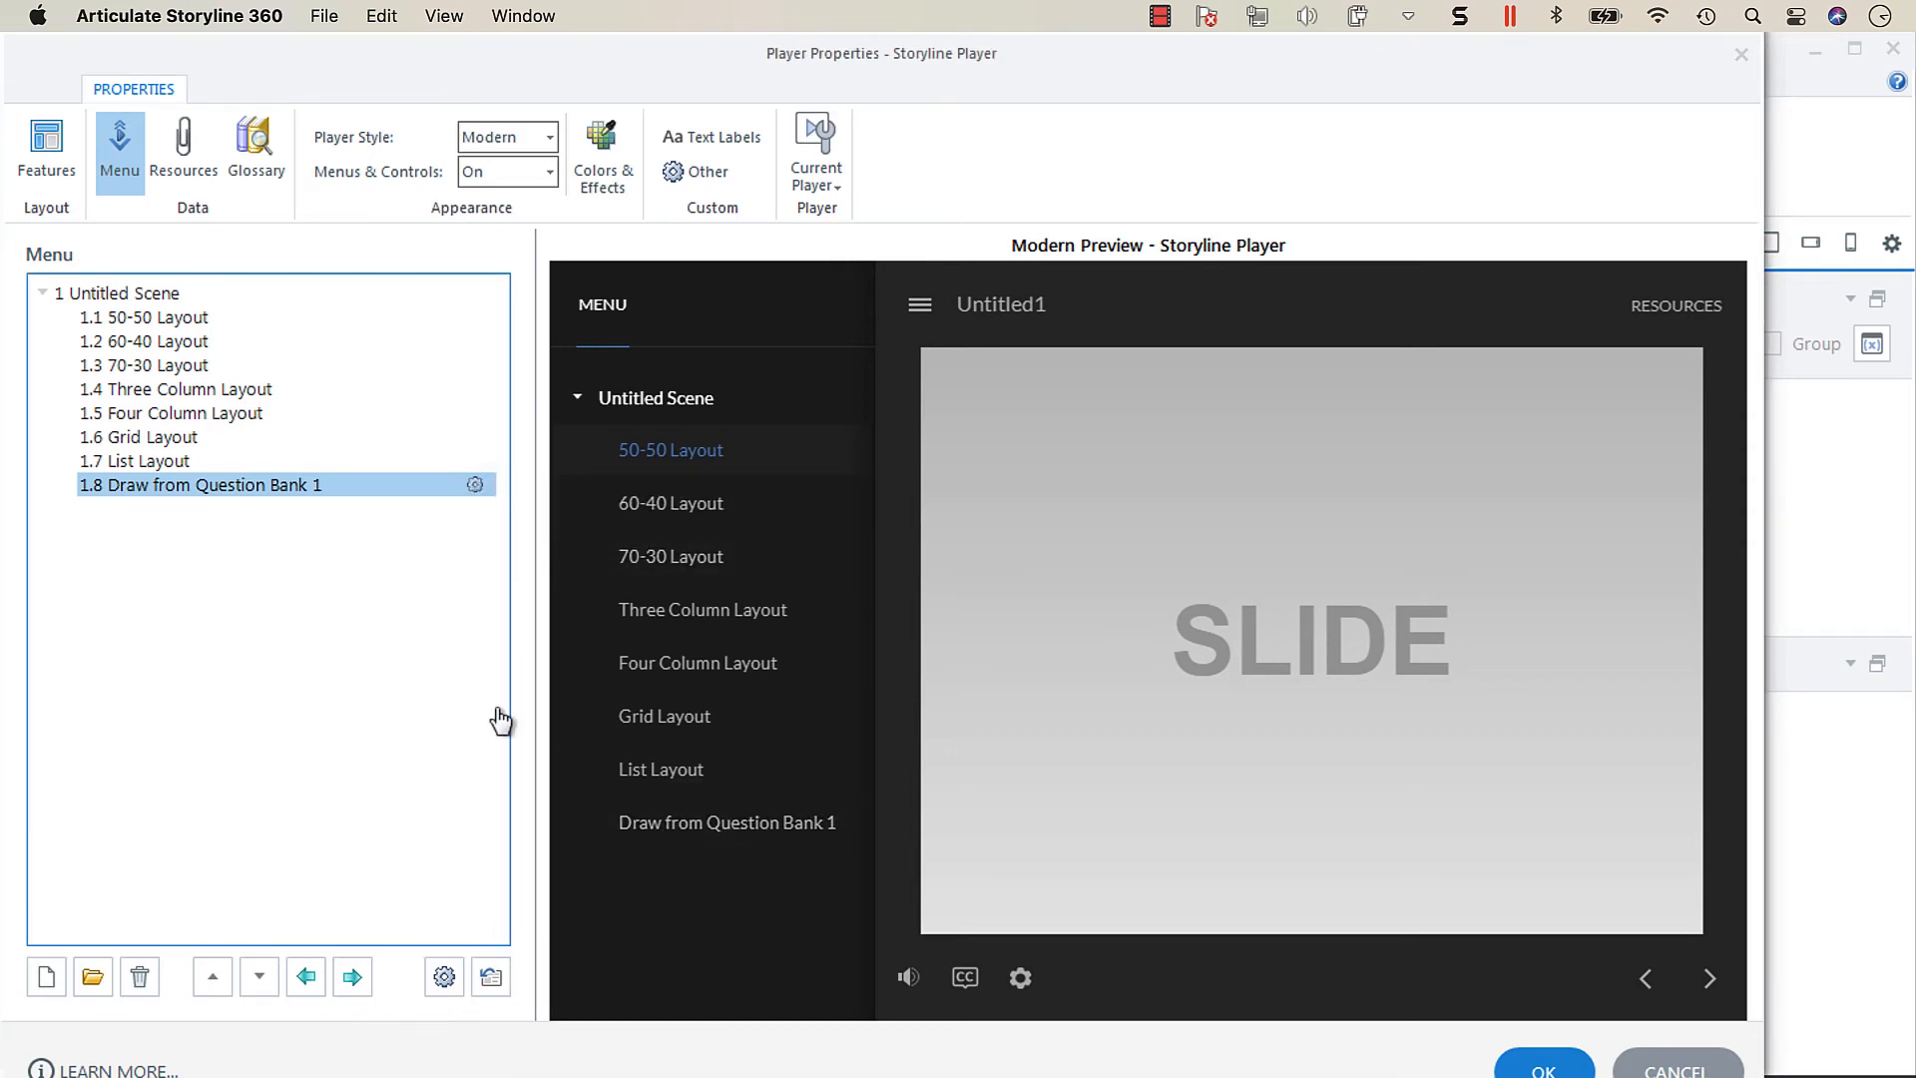
mouse_move(1399, 976)
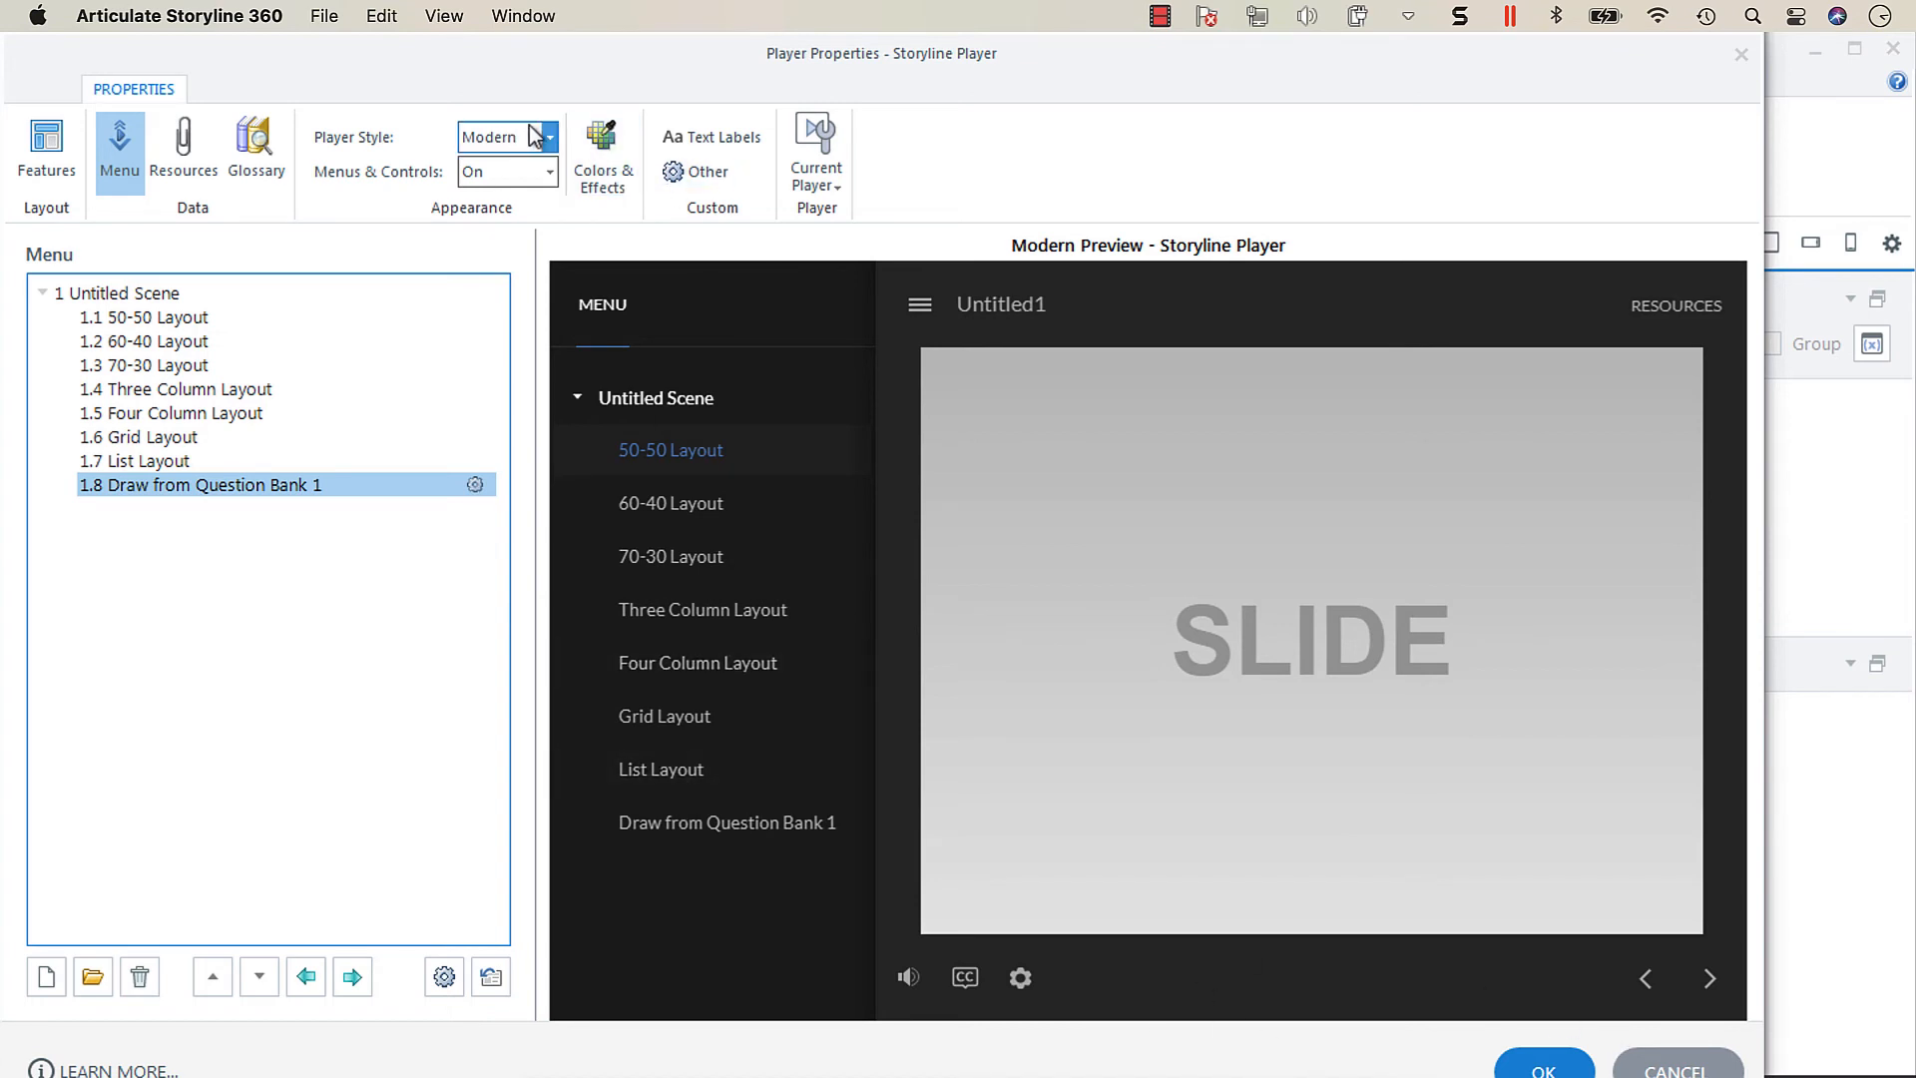
mouse_move(714, 864)
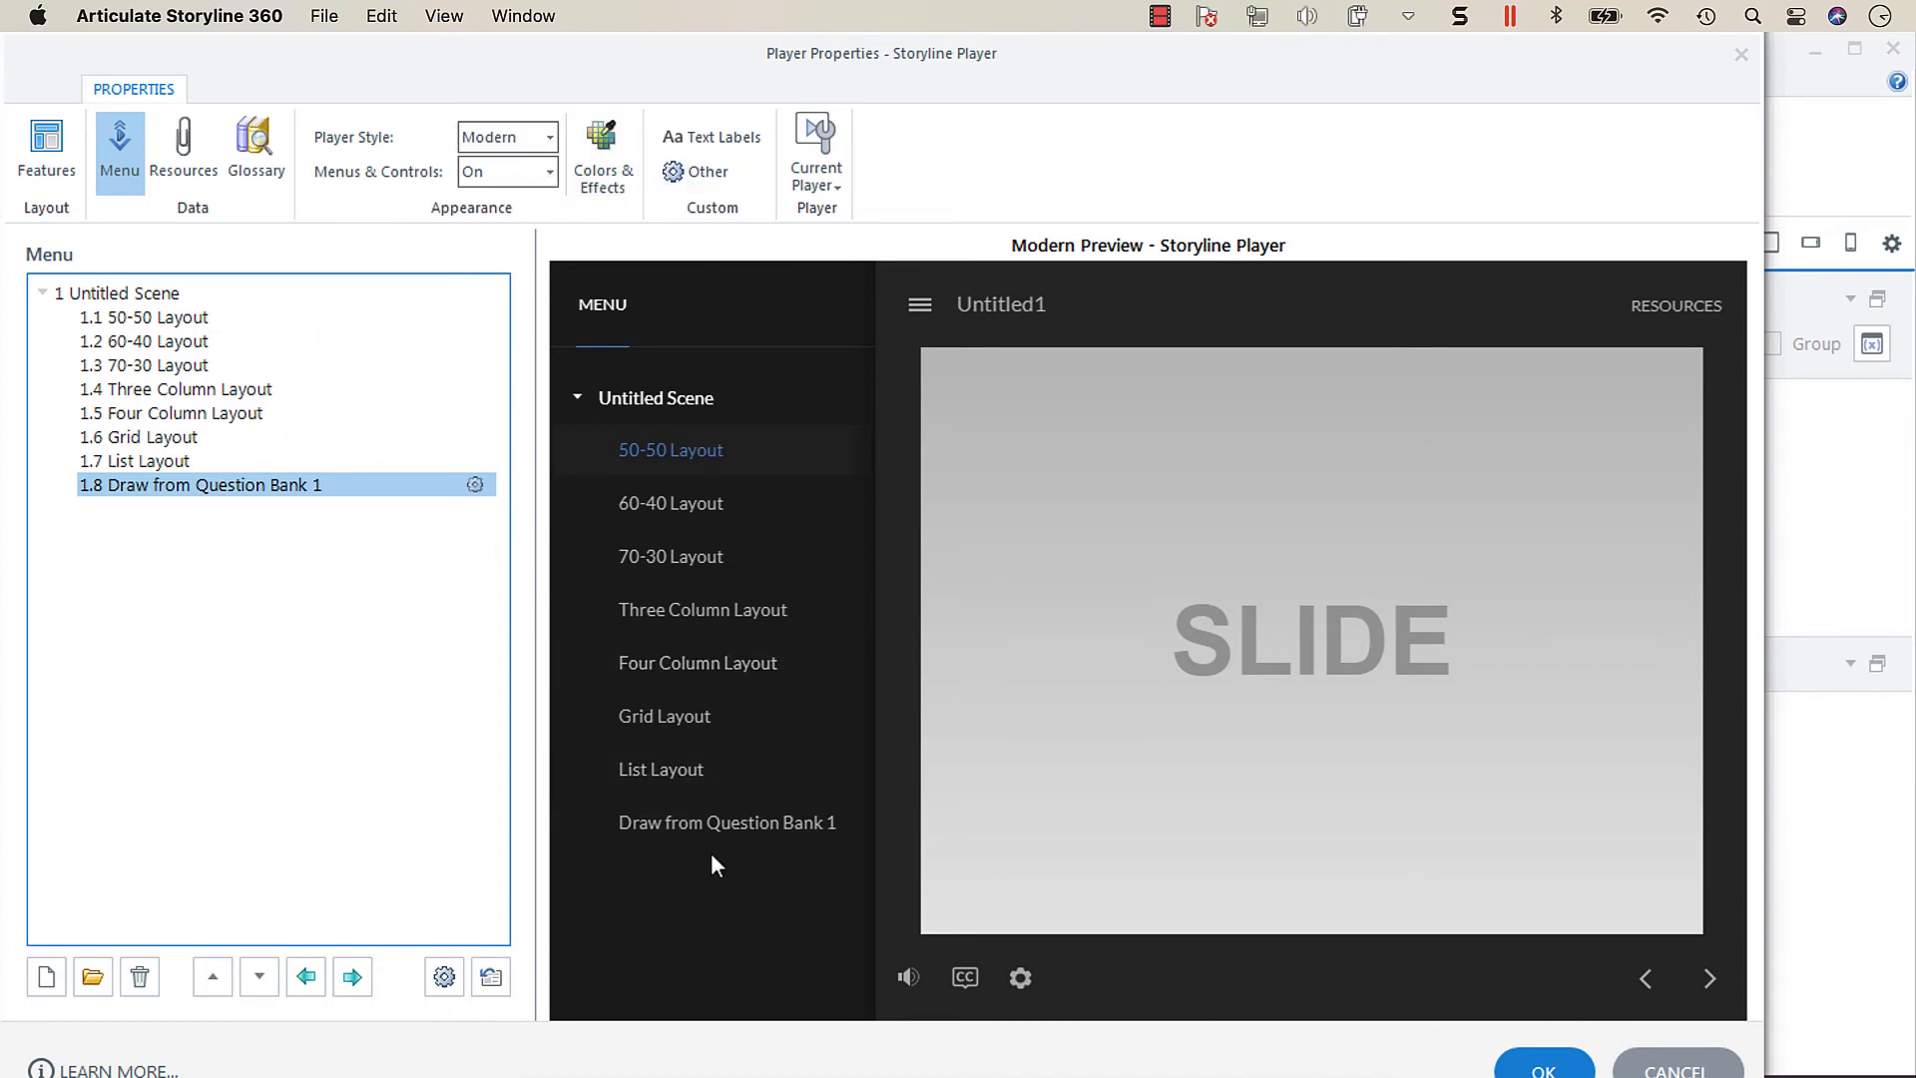
mouse_move(794, 852)
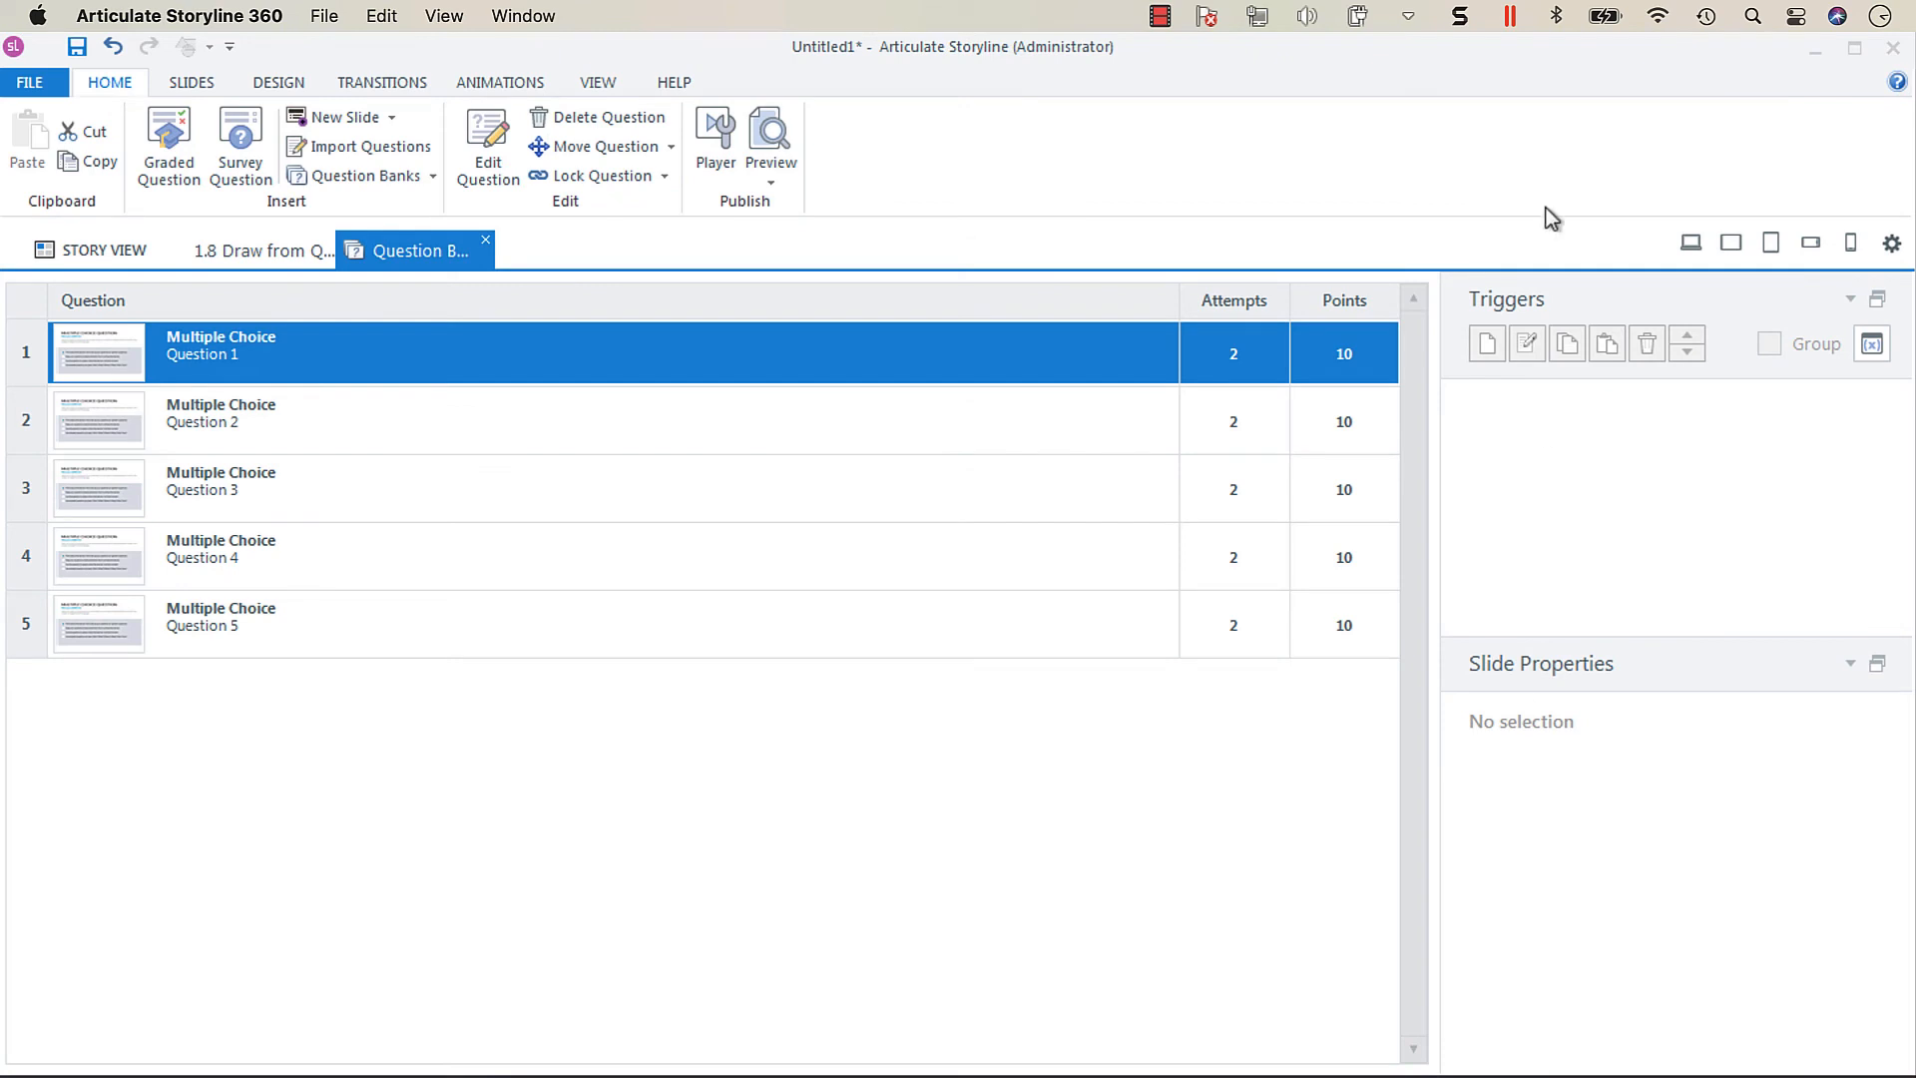
Preview this scene from Story View to check the menu lists Questions 1-5 individually.
click(102, 250)
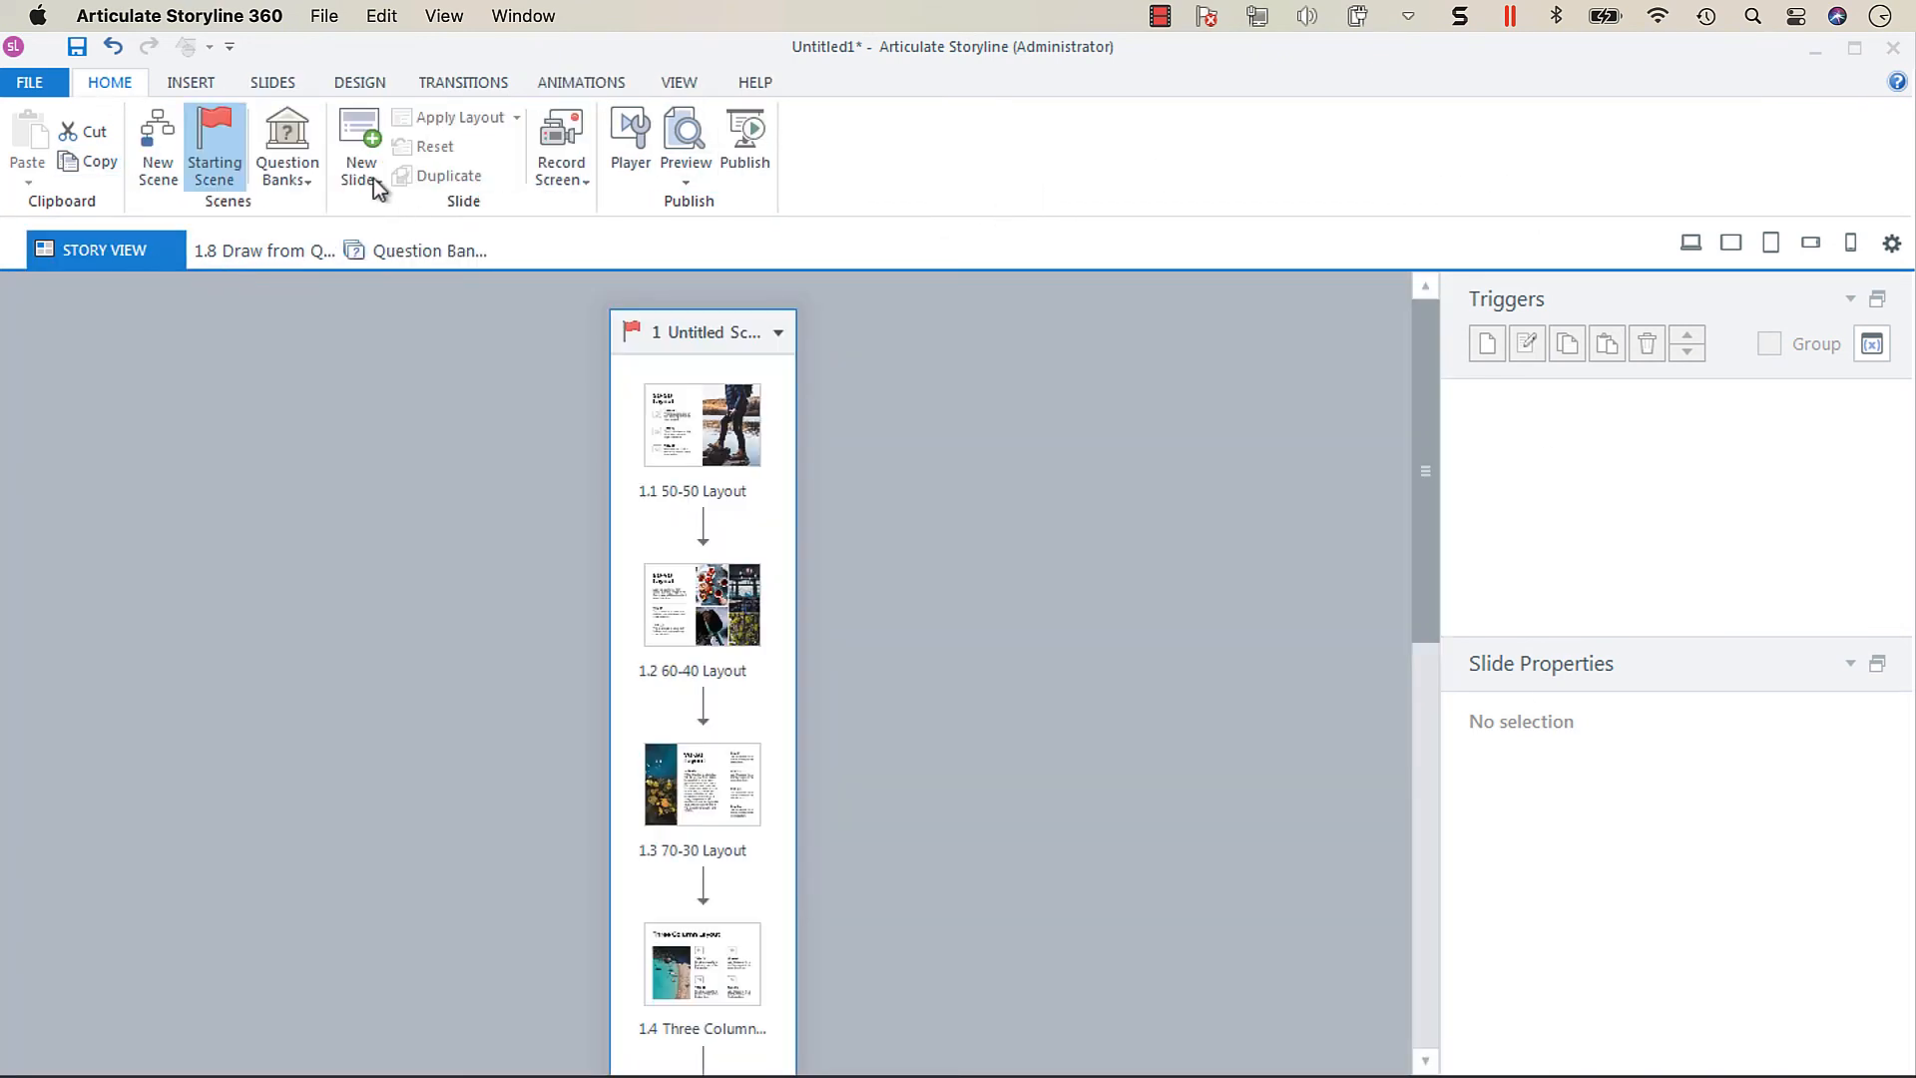
mouse_move(368, 223)
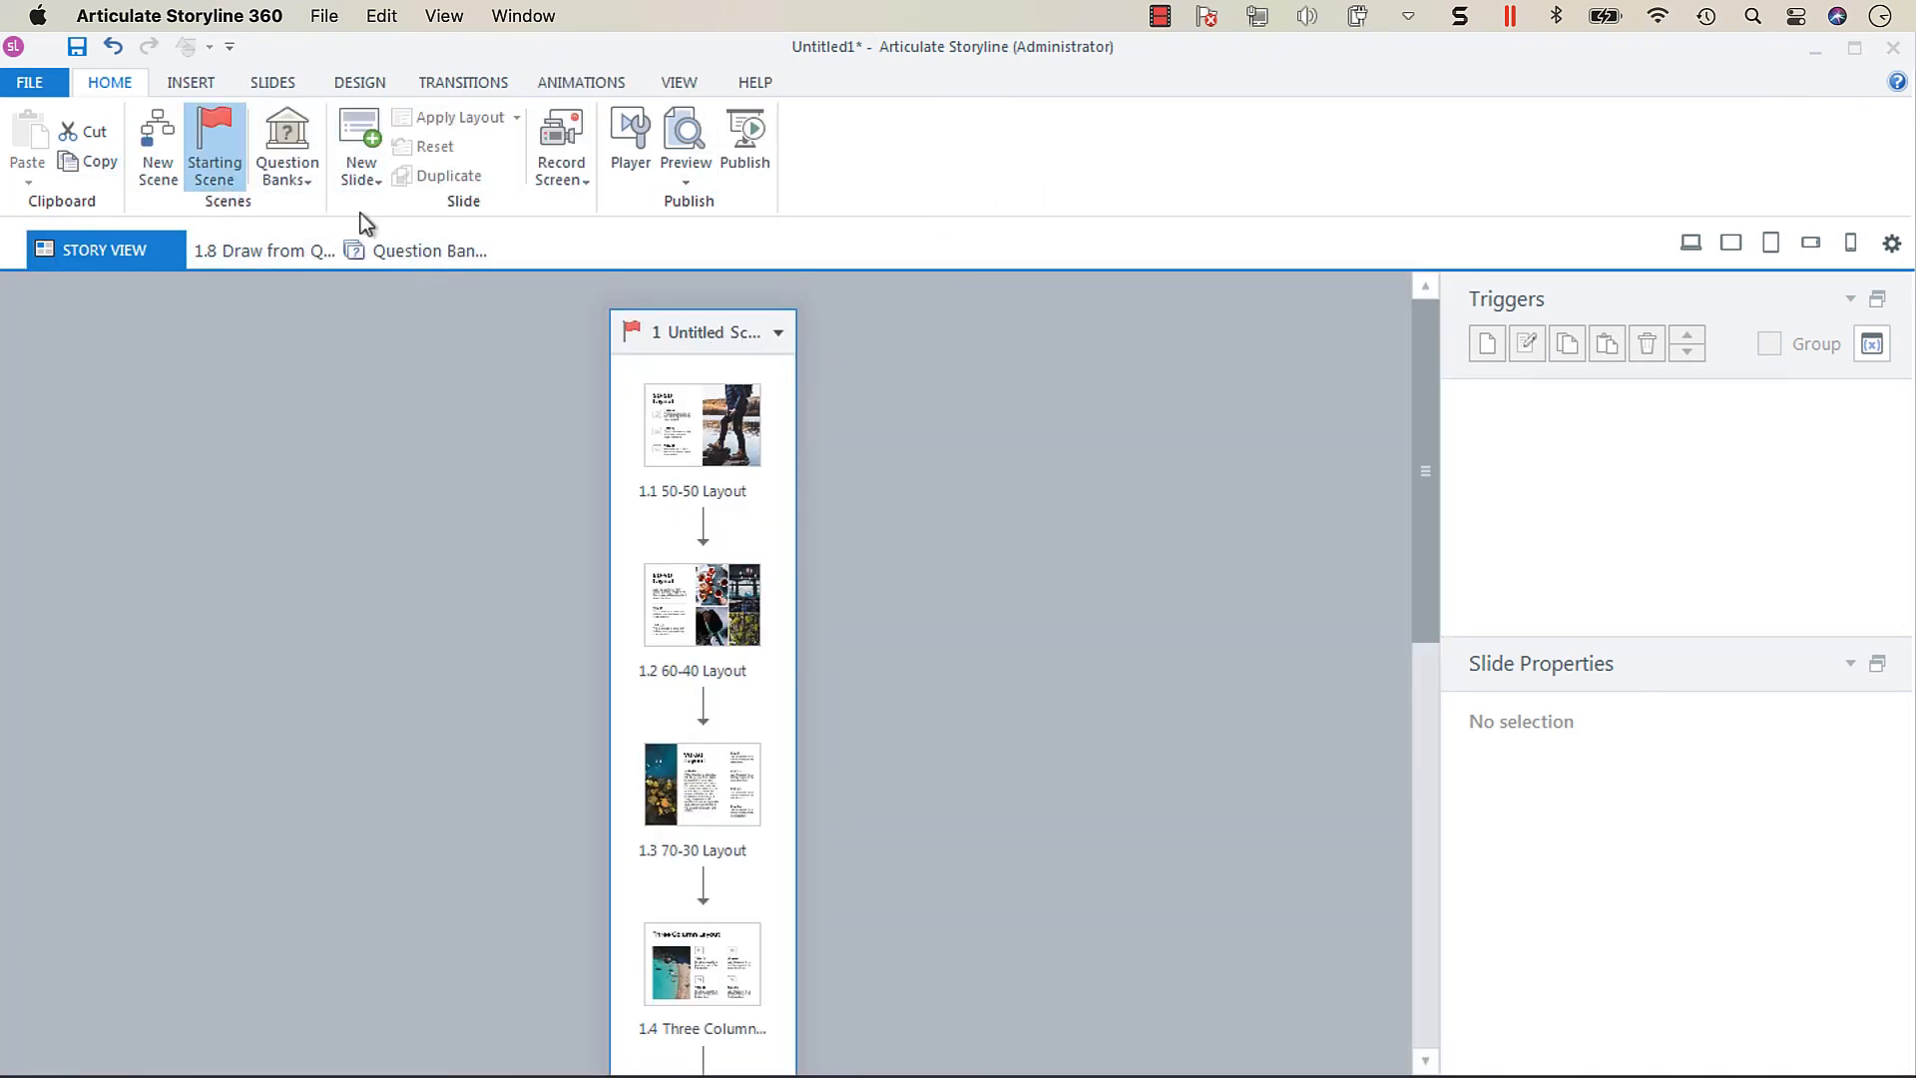
click(685, 140)
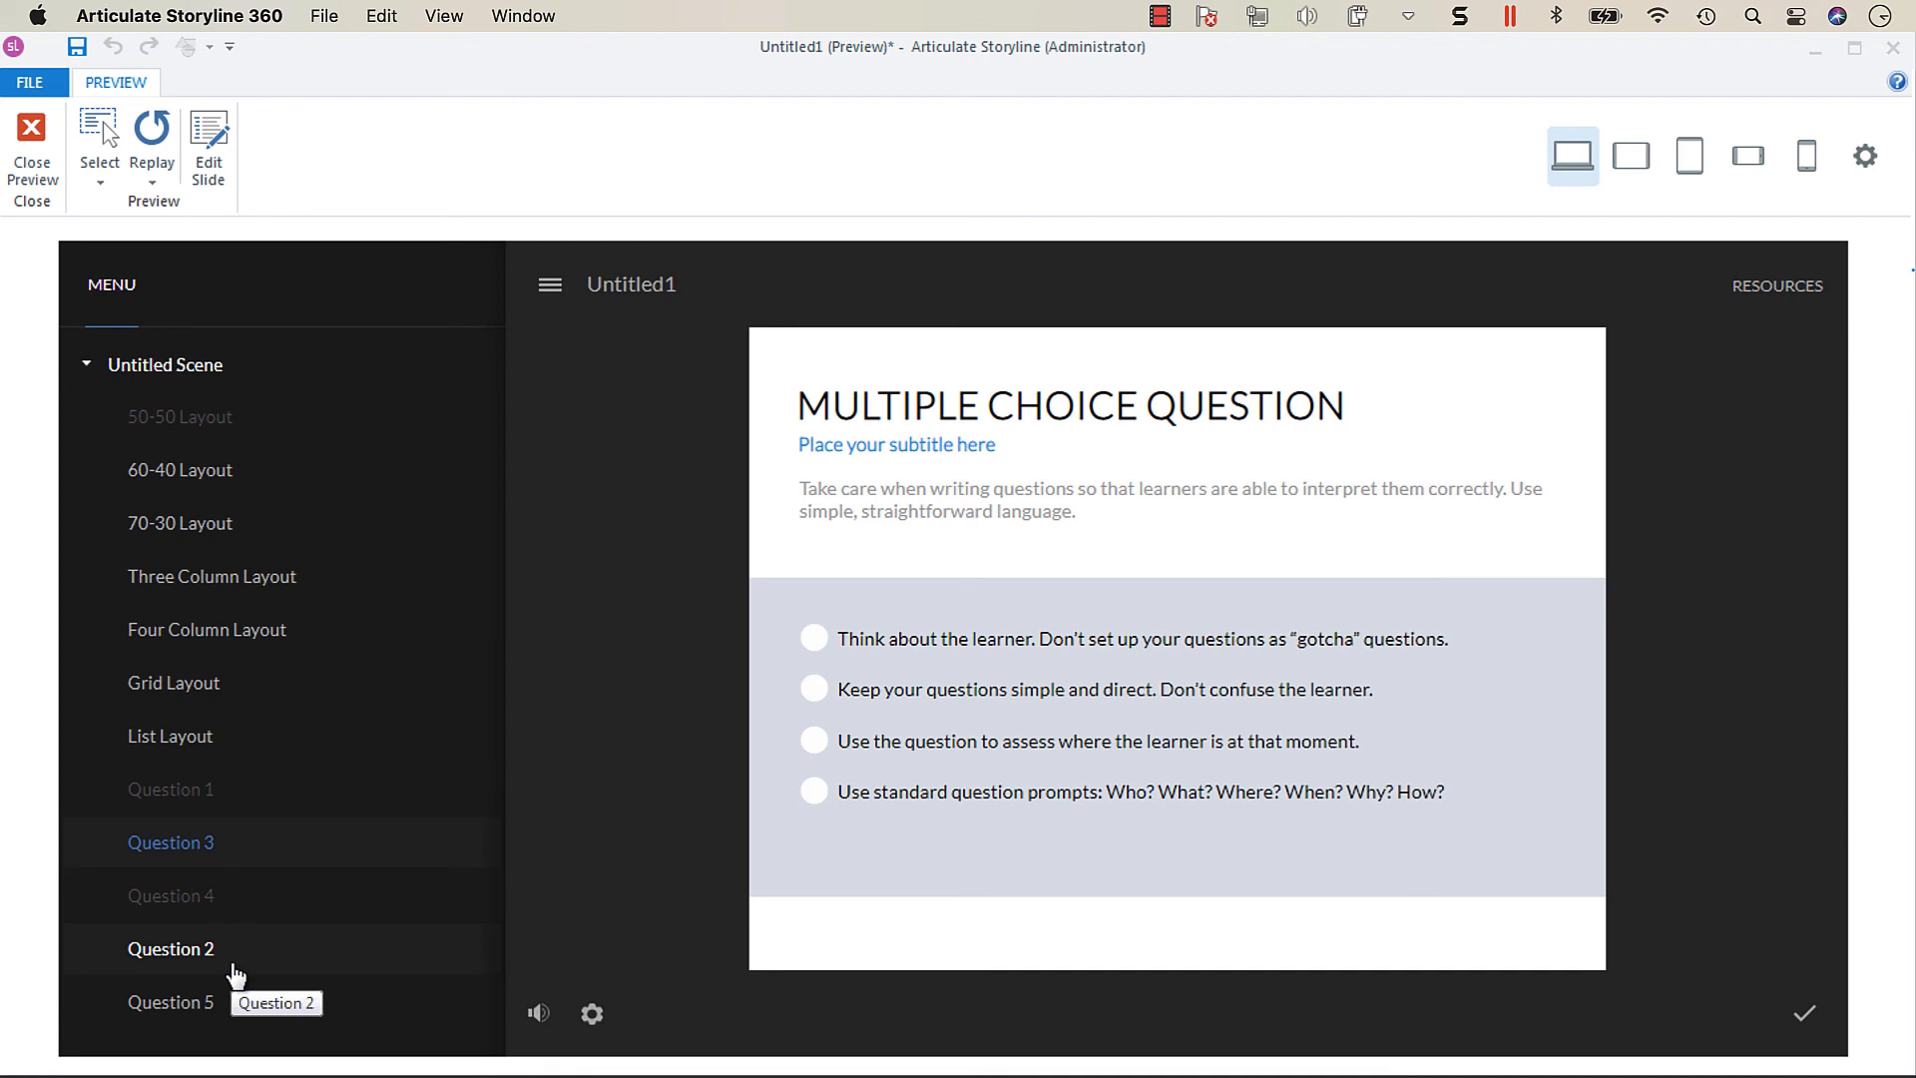
mouse_move(339, 856)
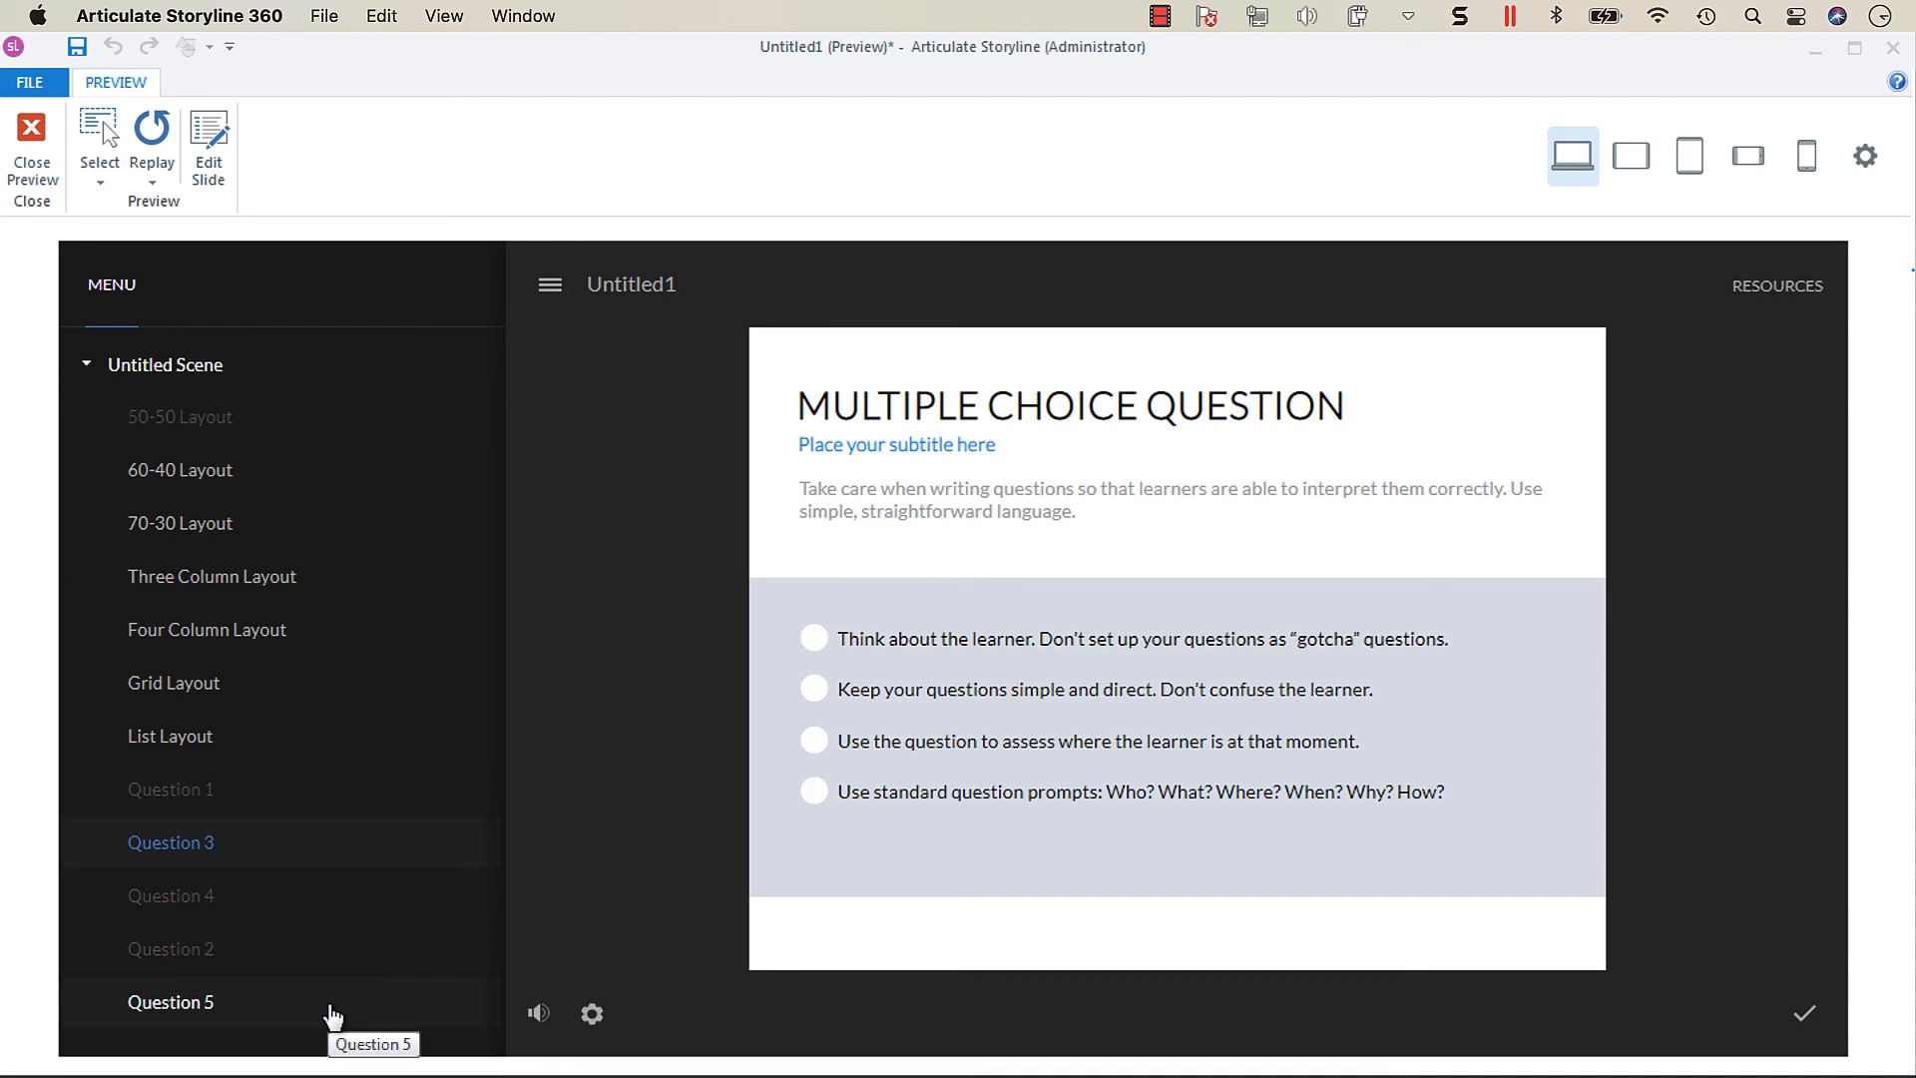
mouse_move(650, 814)
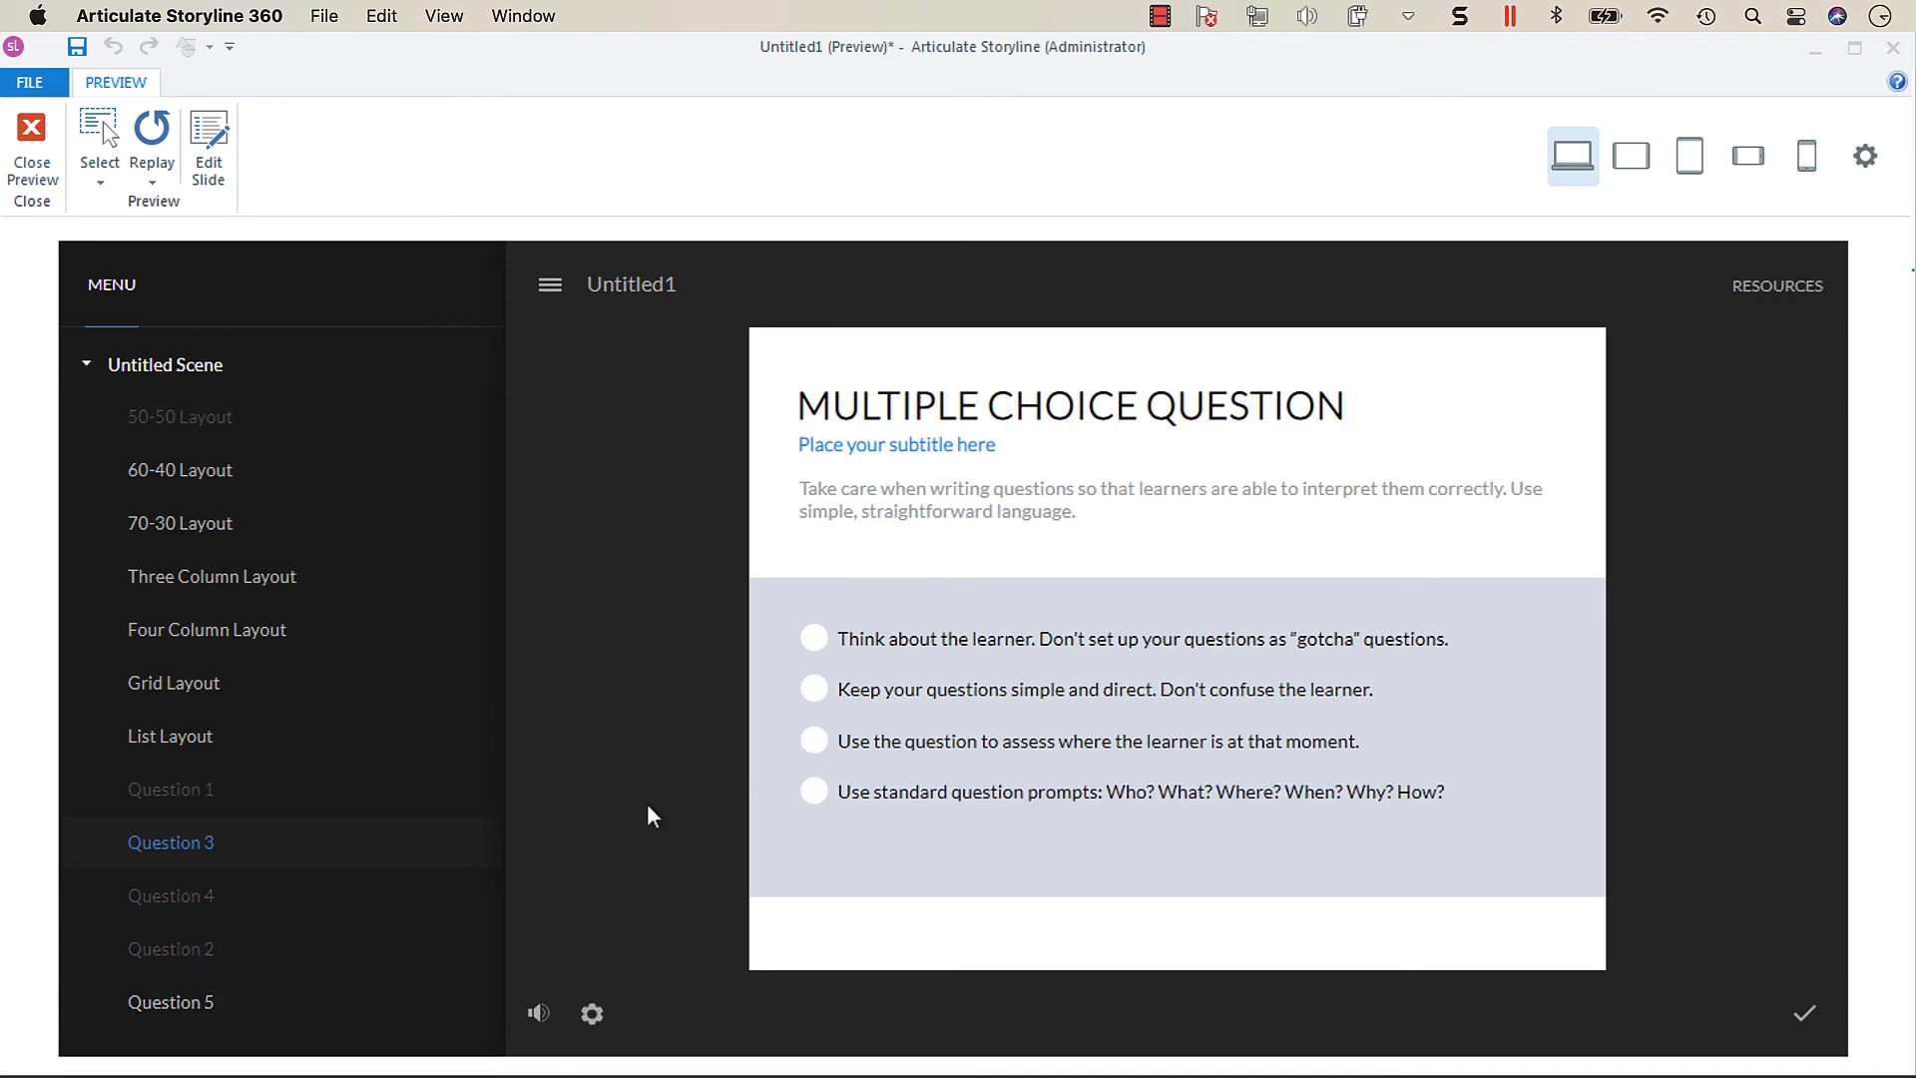